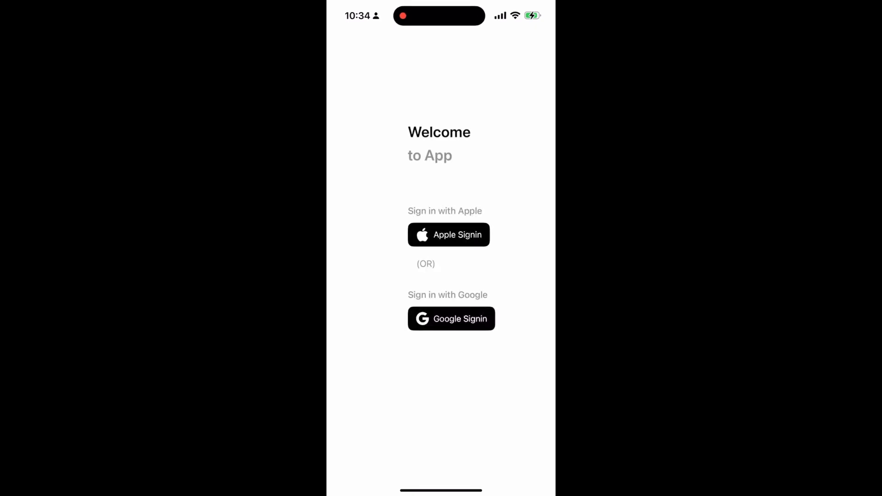
- Start Google sign-in, cancel at the account chooser, then bring up the Apple ID sign-in sheet
left_click(451, 319)
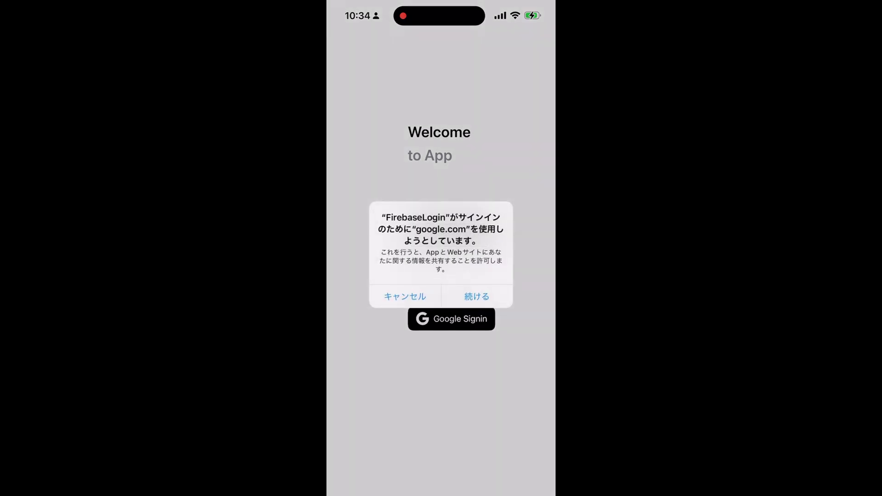
left_click(476, 296)
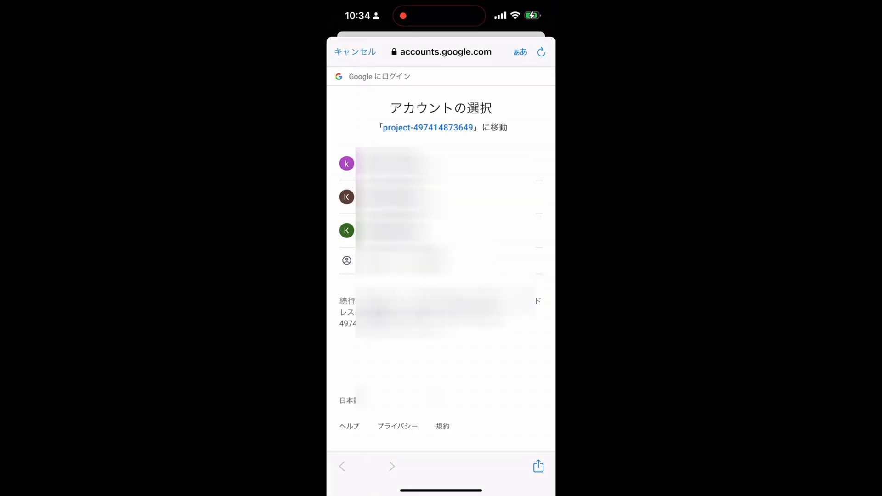
left_click(355, 52)
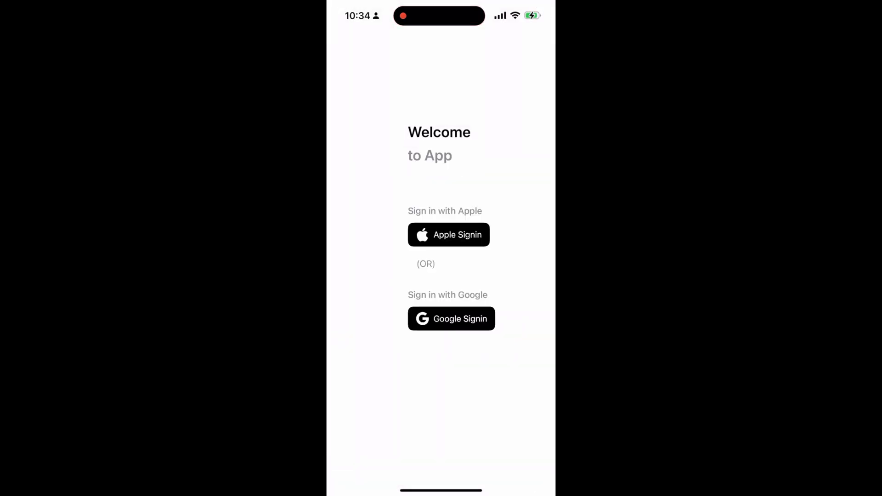
left_click(448, 235)
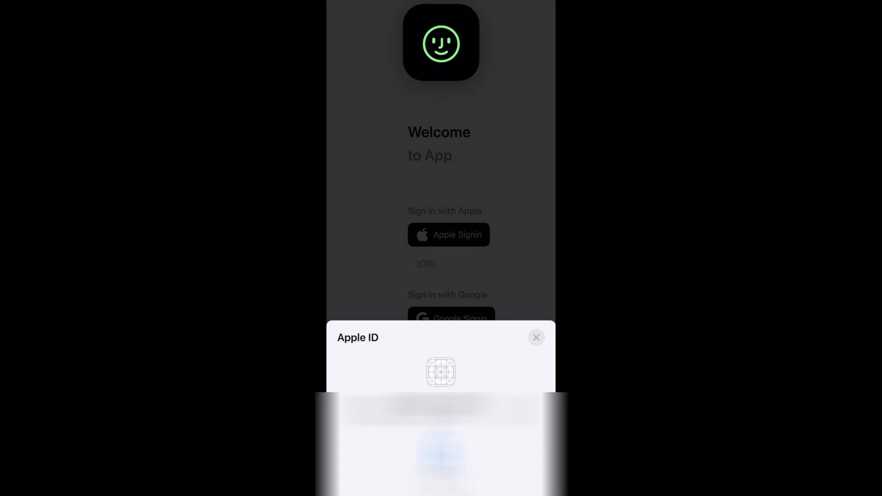
left_click(535, 338)
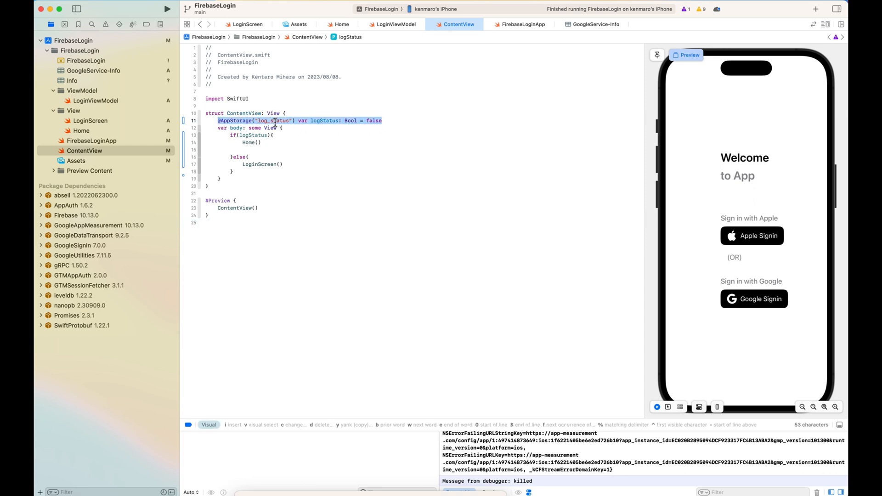
- Highlight ContentView's logStatus and Home() call, then jump to the Home view's definition
double_click(324, 120)
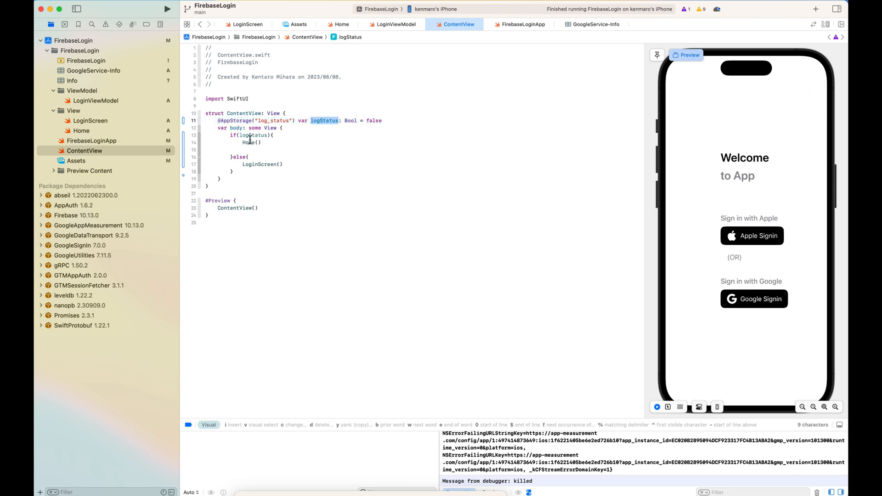
left_click(248, 142)
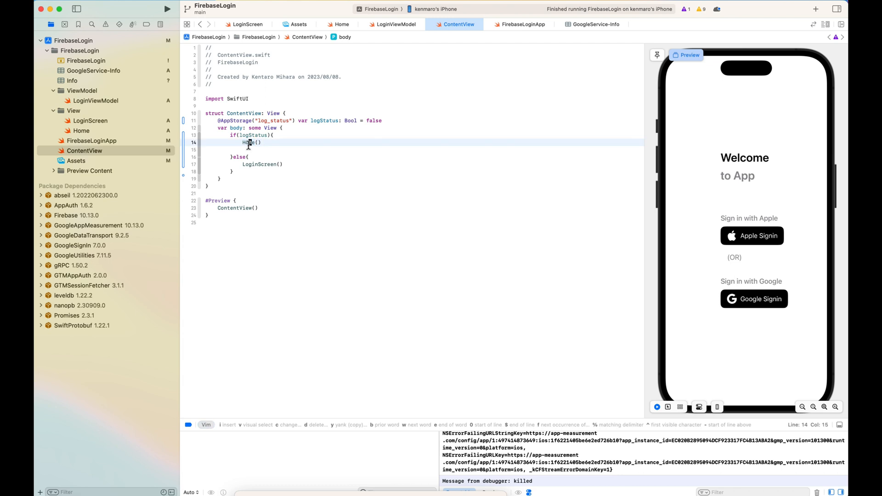
left_click(341, 23)
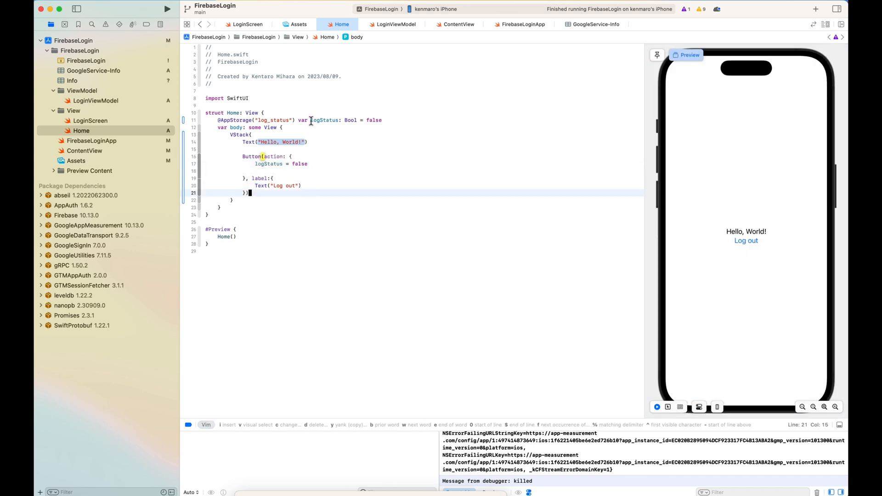
- Follow ContentView's LoginScreen() call to the LoginScreen.swift view definition
left_click(81, 131)
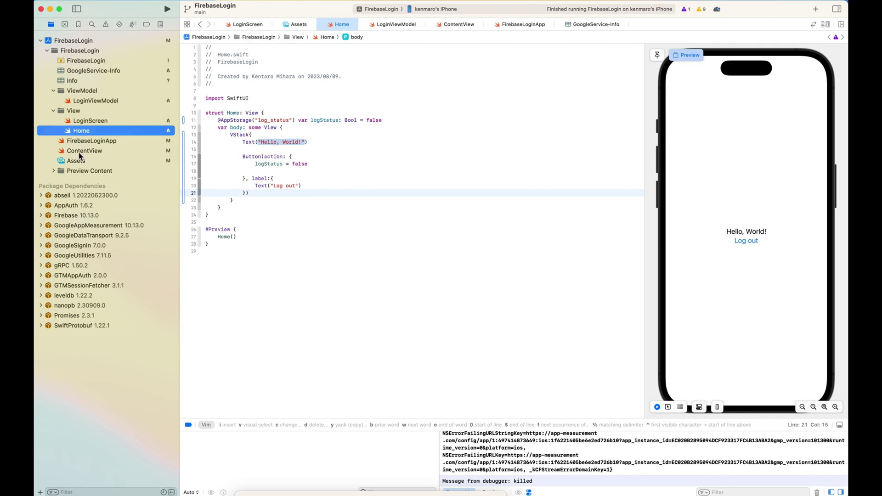
left_click(85, 151)
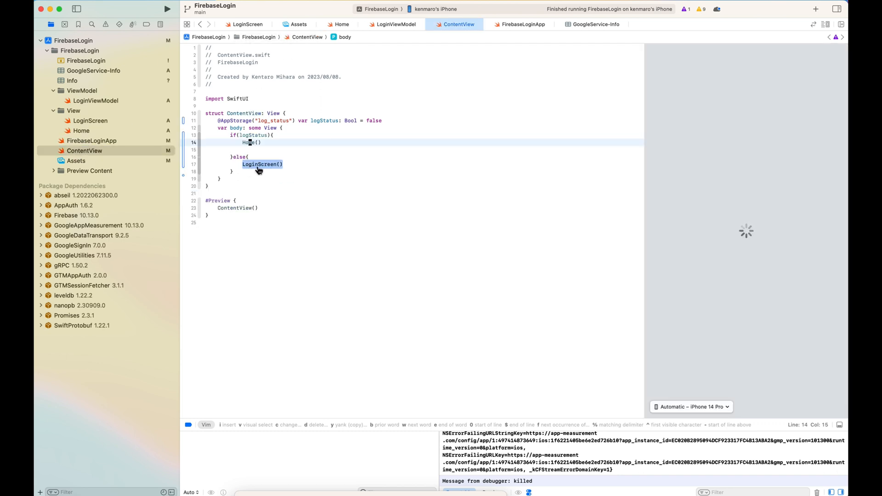
left_click(247, 23)
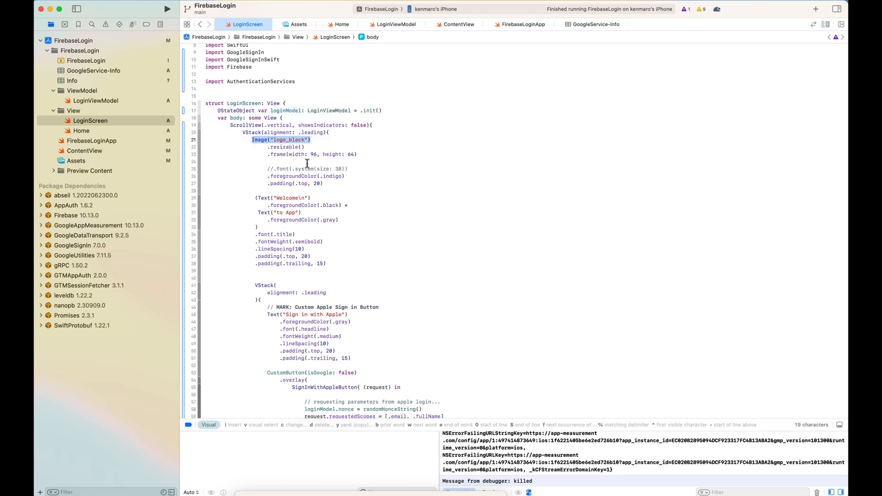
scroll("down", 3)
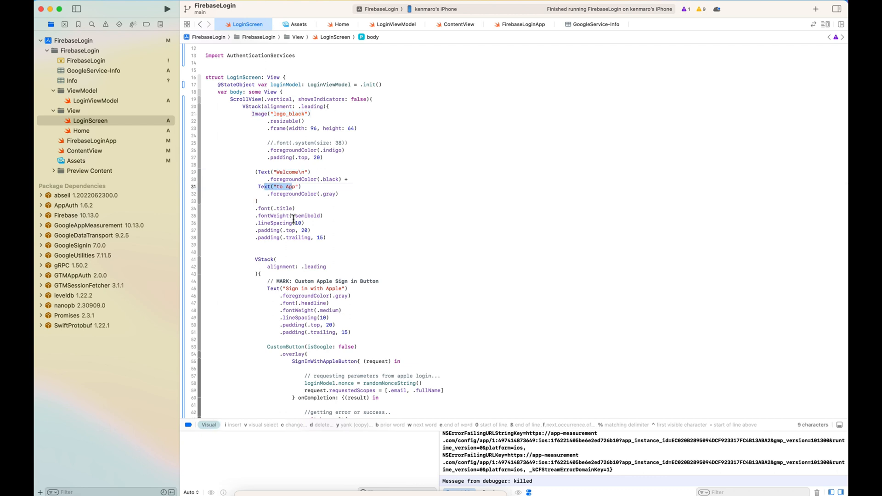
scroll("down", 3)
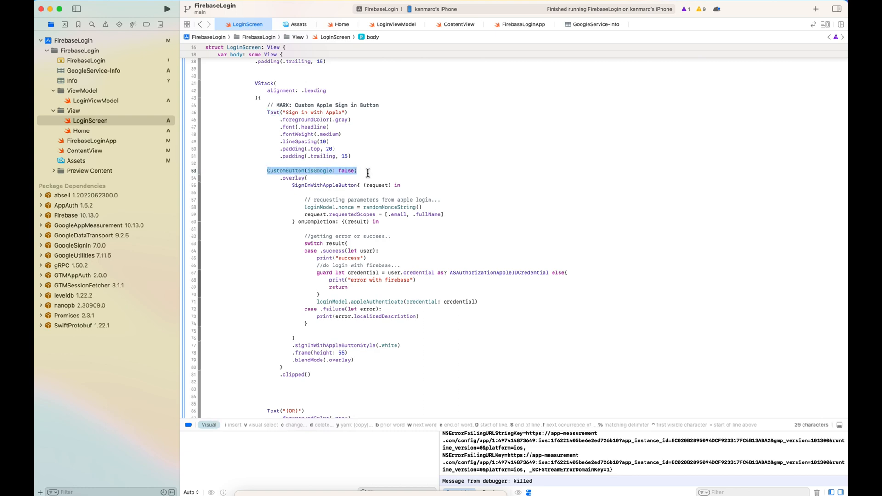
scroll("down", 3)
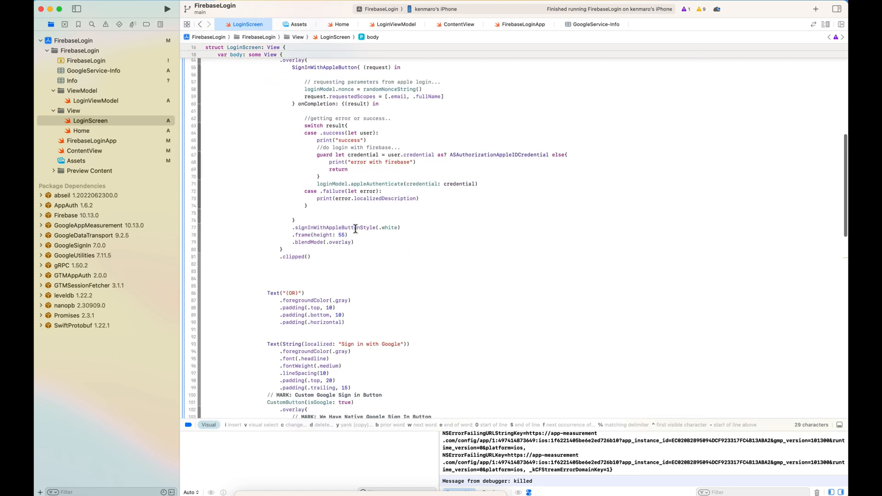
scroll("down", 3)
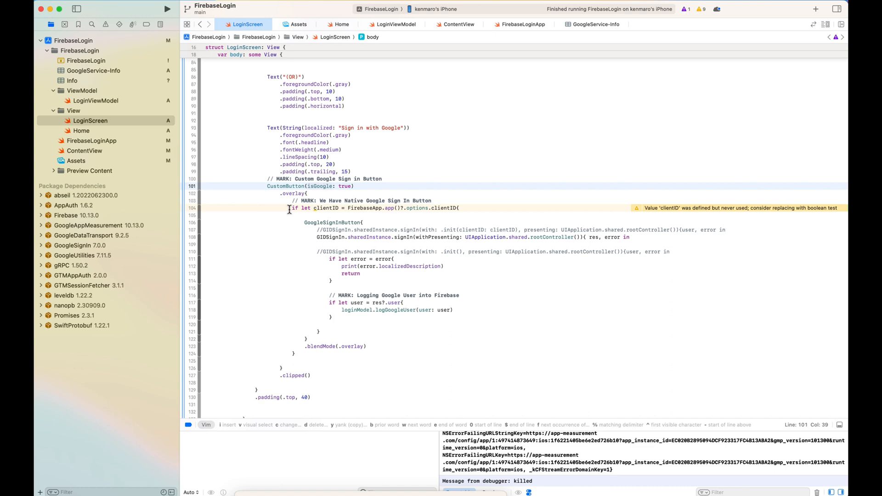
scroll("up", 3)
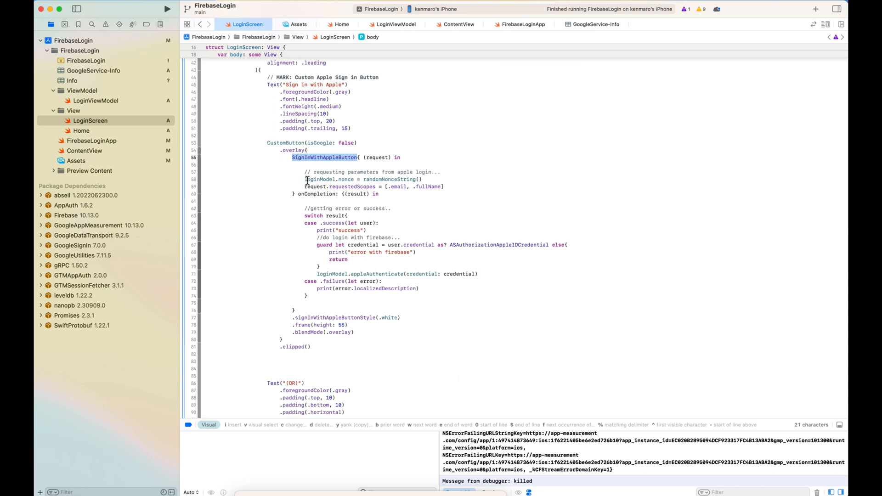
scroll("up", 3)
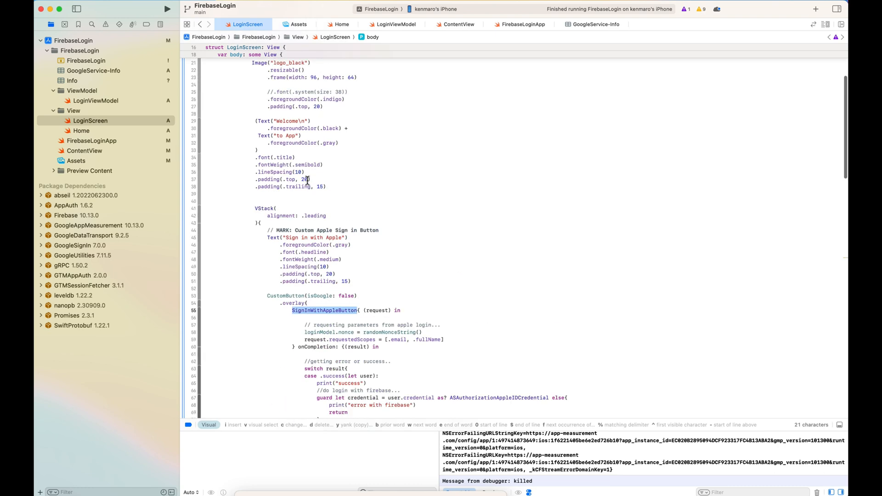
scroll("up", 3)
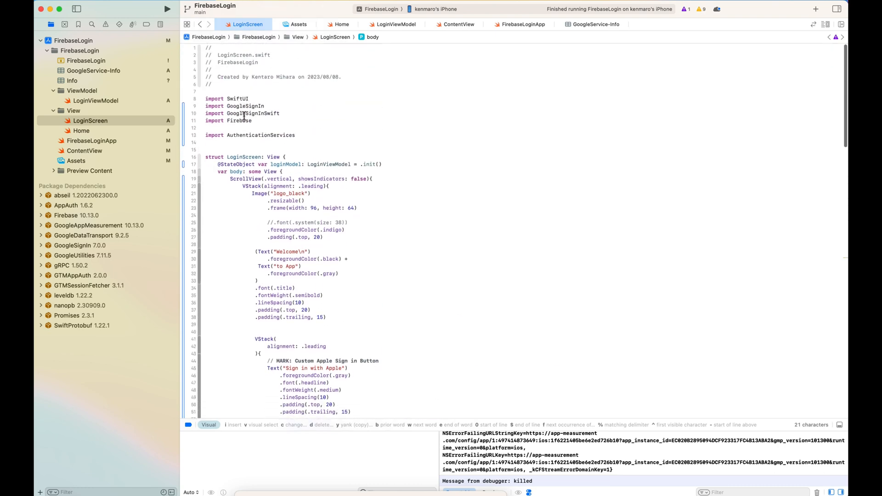
mouse_move(397, 257)
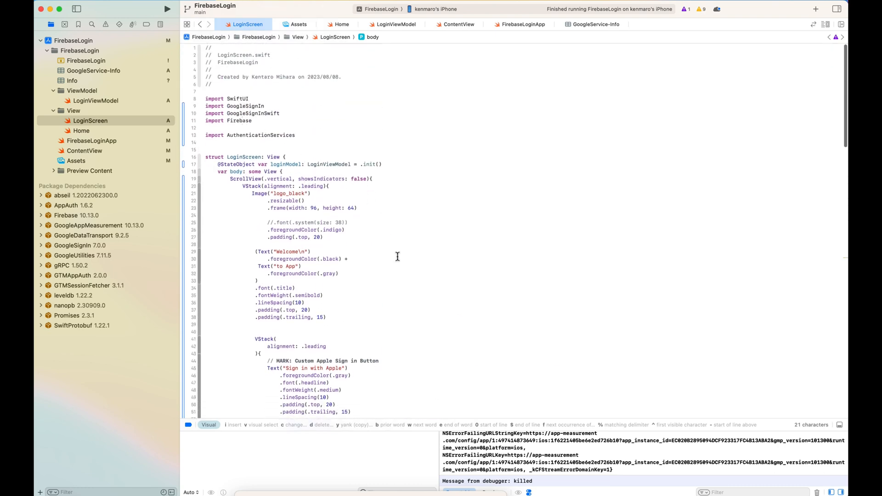
scroll("down", 3)
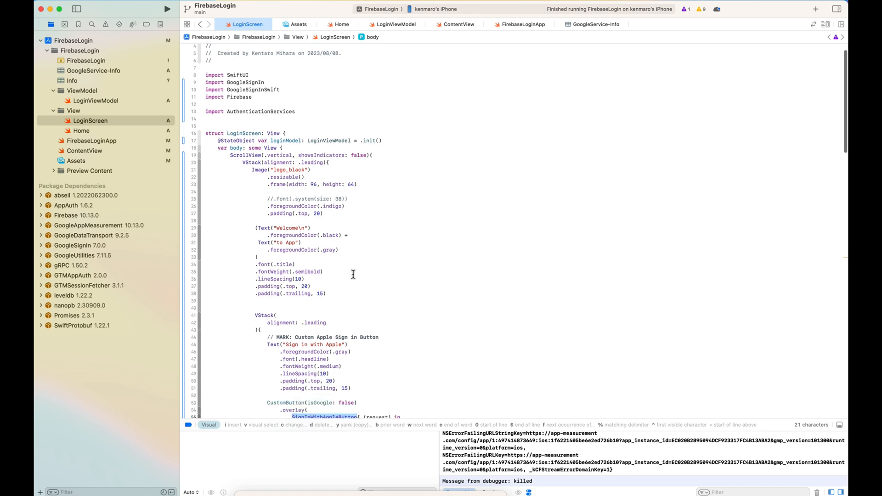
scroll("down", 3)
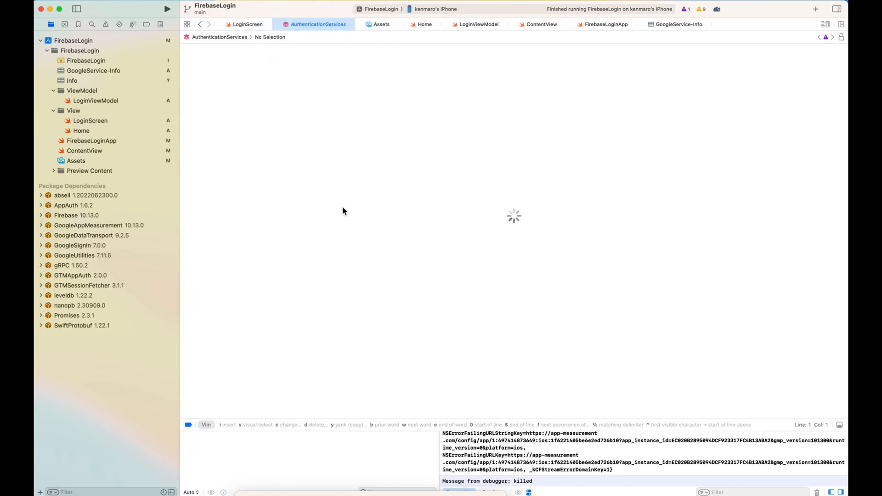
mouse_move(248, 24)
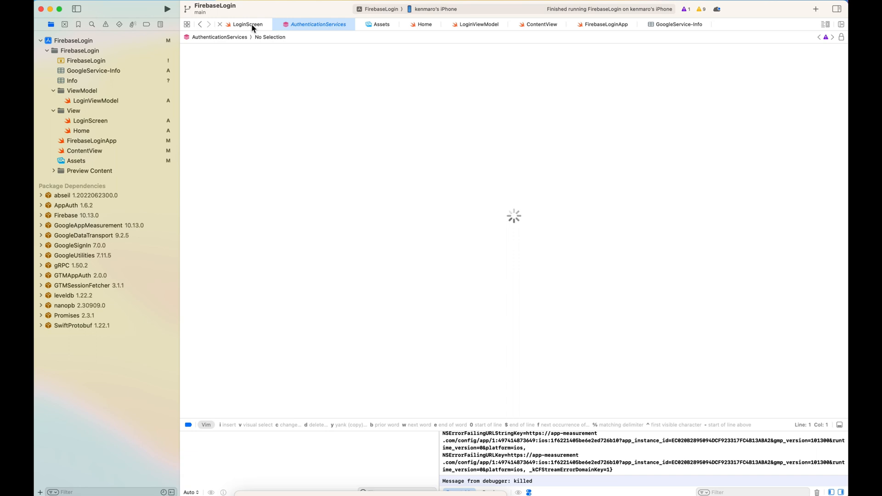
- Switch from the AuthenticationServices interface back to the LoginScreen tab
left_click(248, 24)
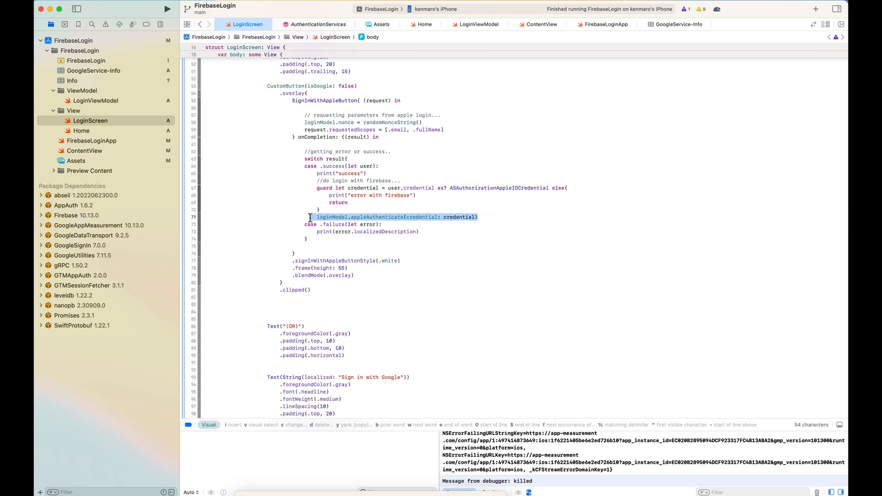
scroll("down", 3)
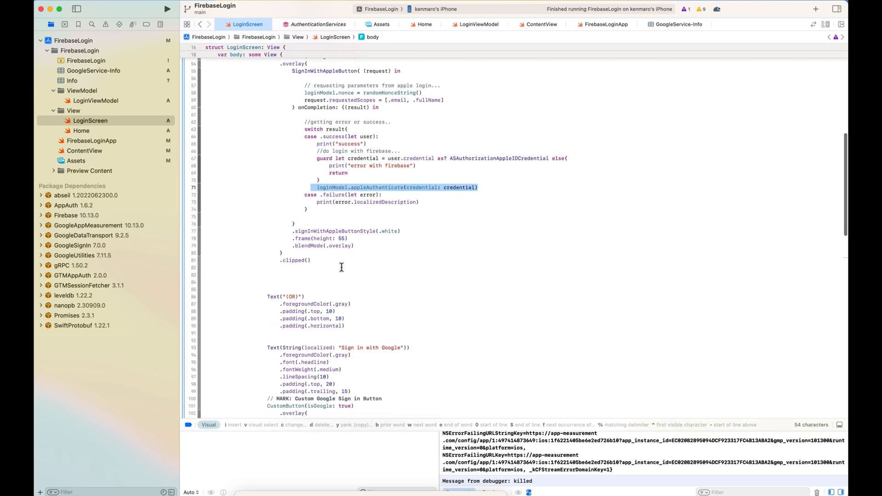
mouse_move(335, 251)
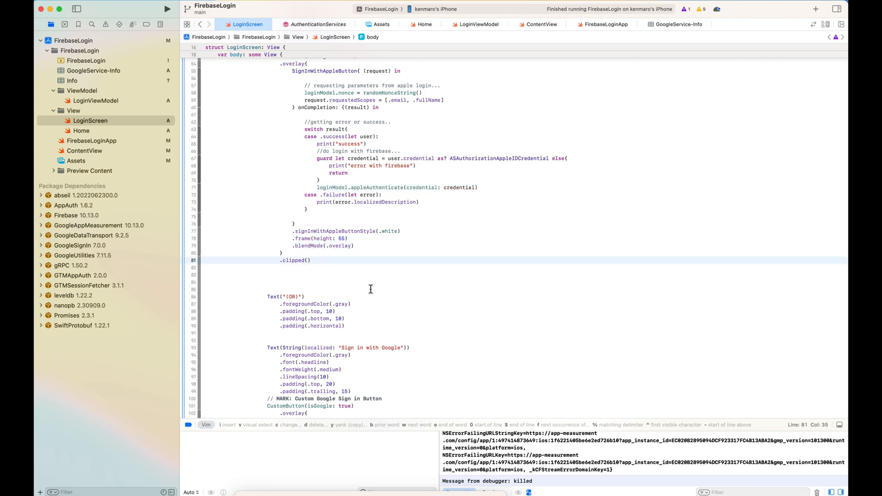
scroll("down", 3)
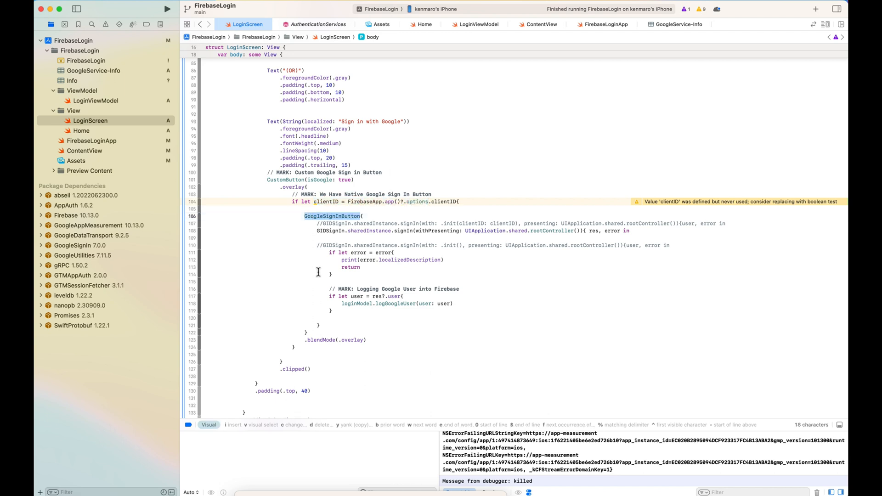
scroll("down", 3)
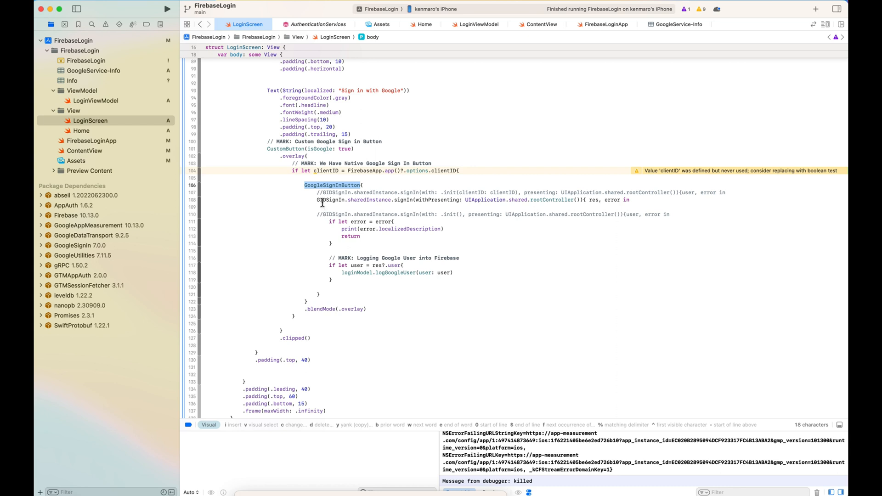
mouse_move(442, 195)
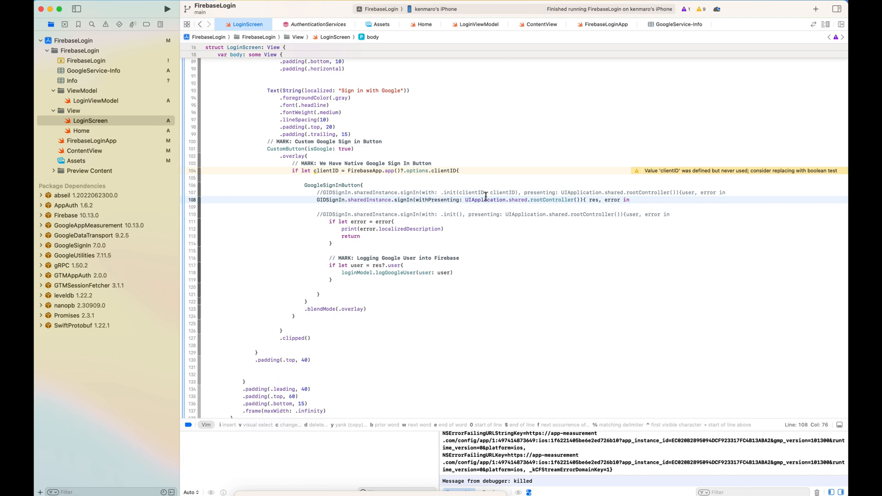
scroll("down", 3)
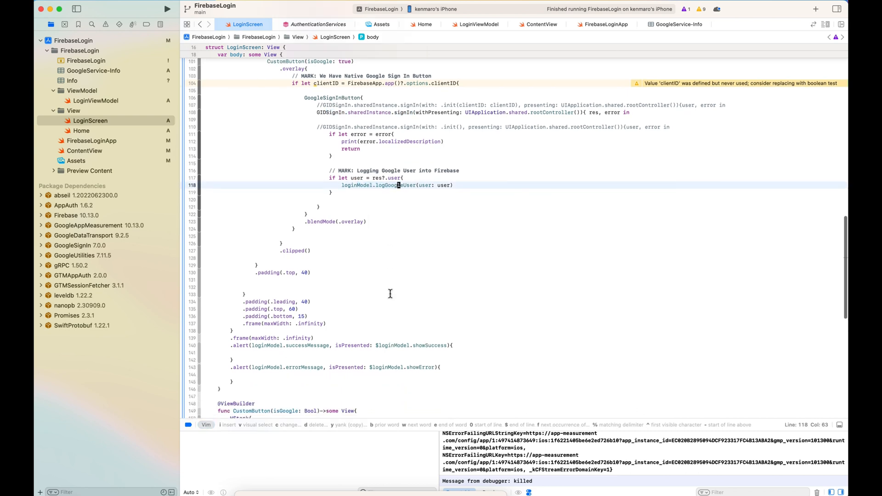
scroll("down", 3)
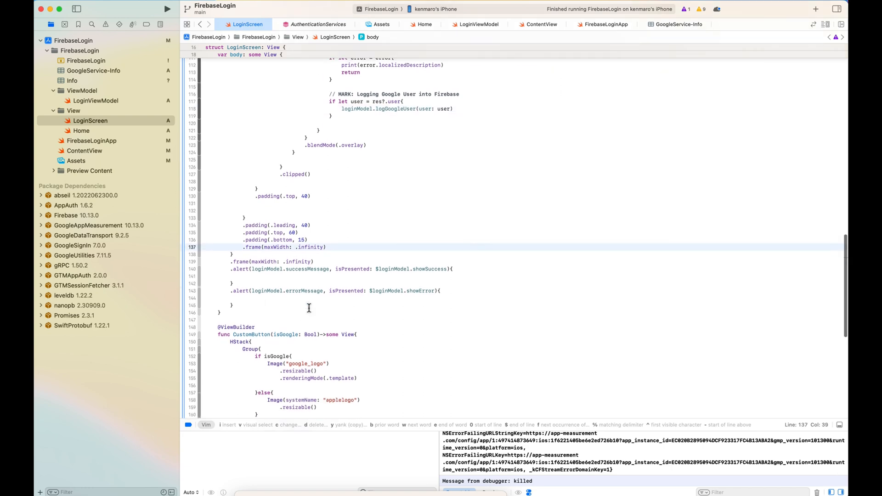
scroll("down", 3)
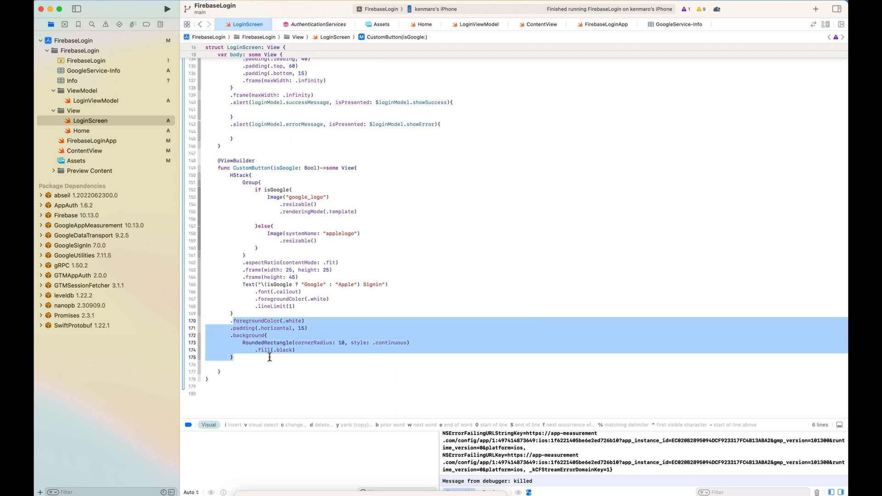
mouse_move(354, 321)
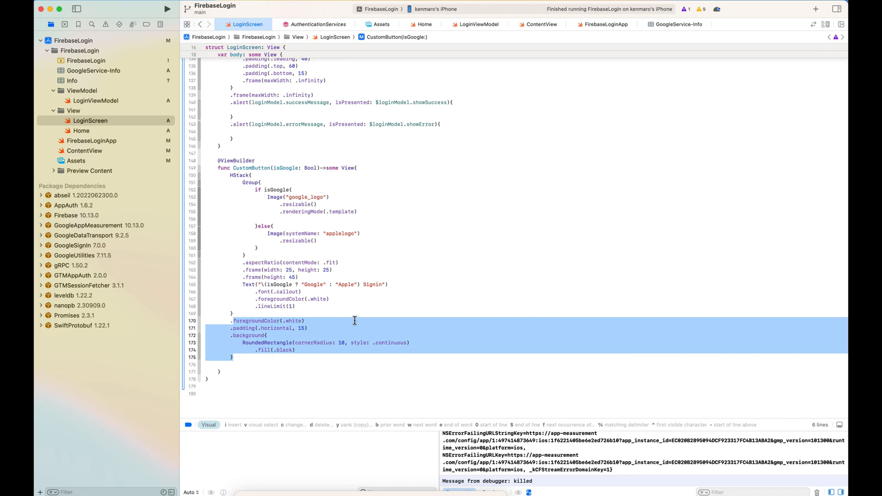
scroll("up", 3)
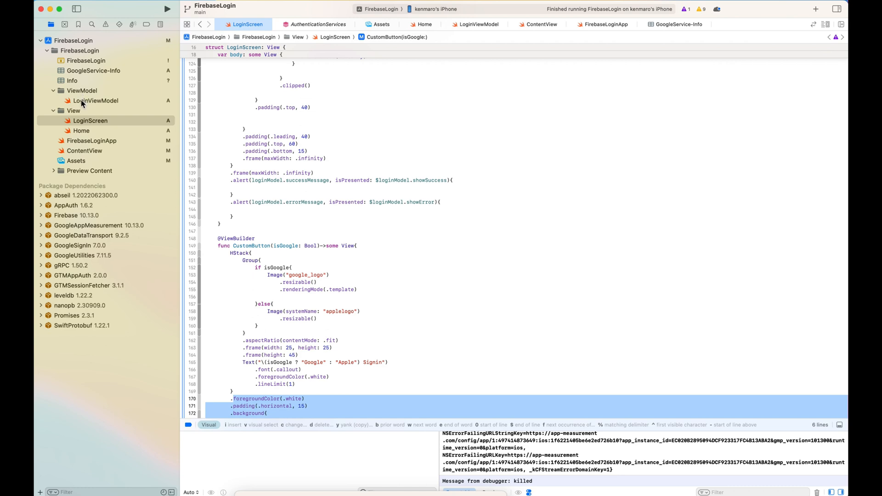
left_click(96, 100)
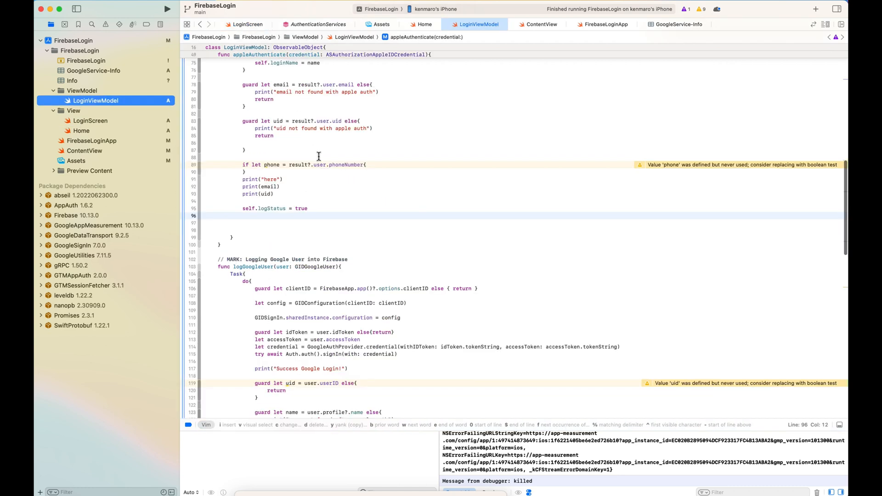
scroll("up", 3)
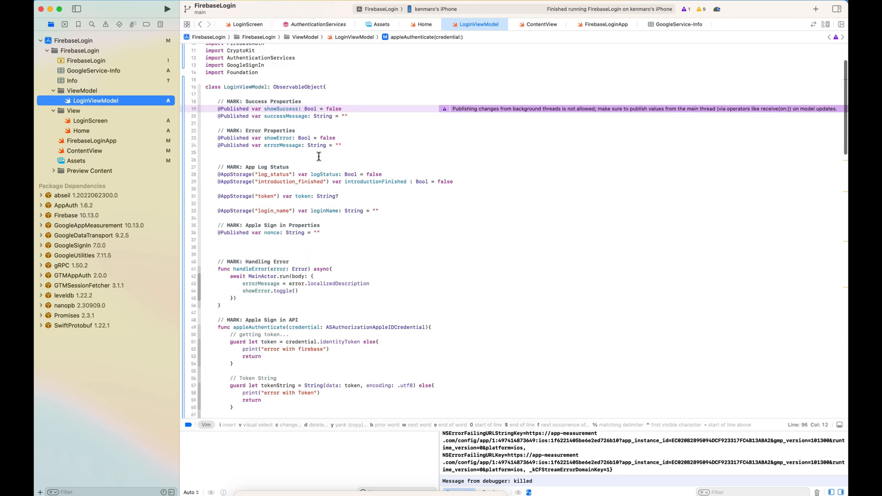
scroll("up", 3)
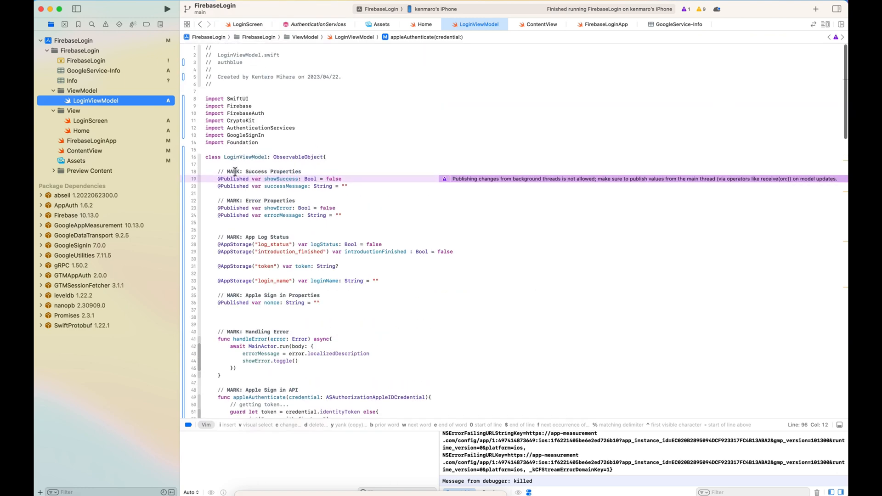
left_click(232, 171)
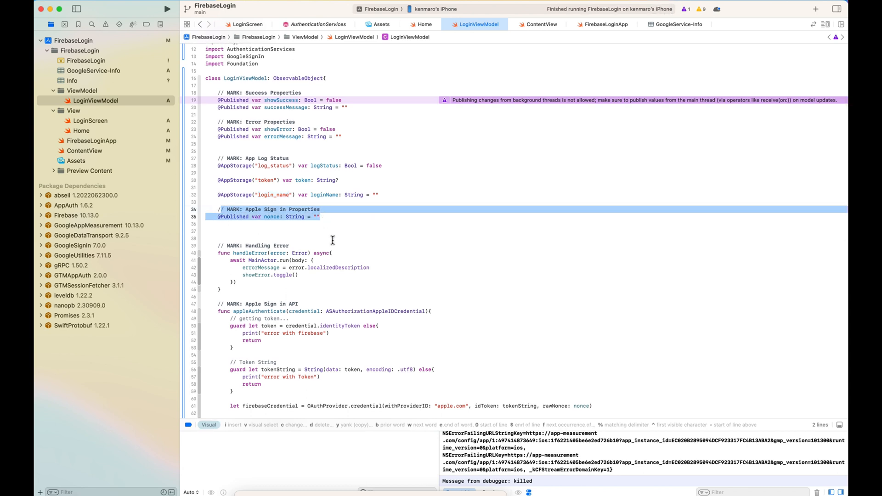
- Review the handleError function's showError flag and the surrounding published properties
scroll("down", 3)
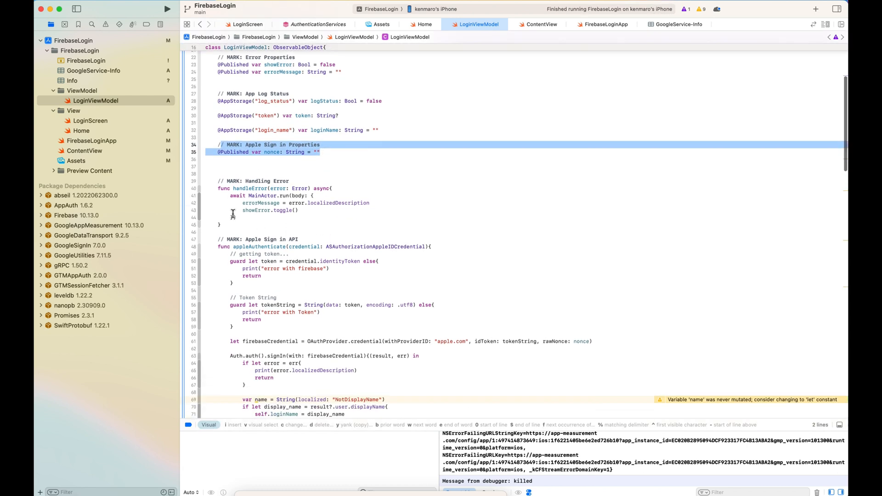
left_click(281, 196)
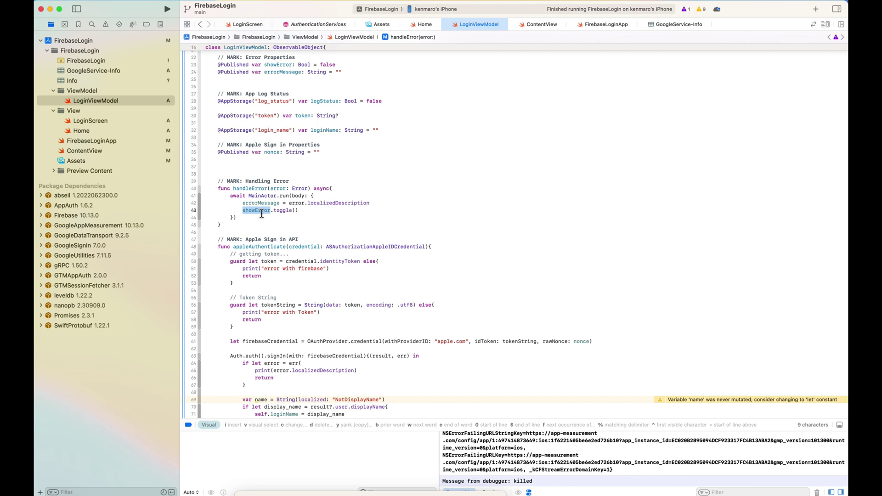
scroll("up", 3)
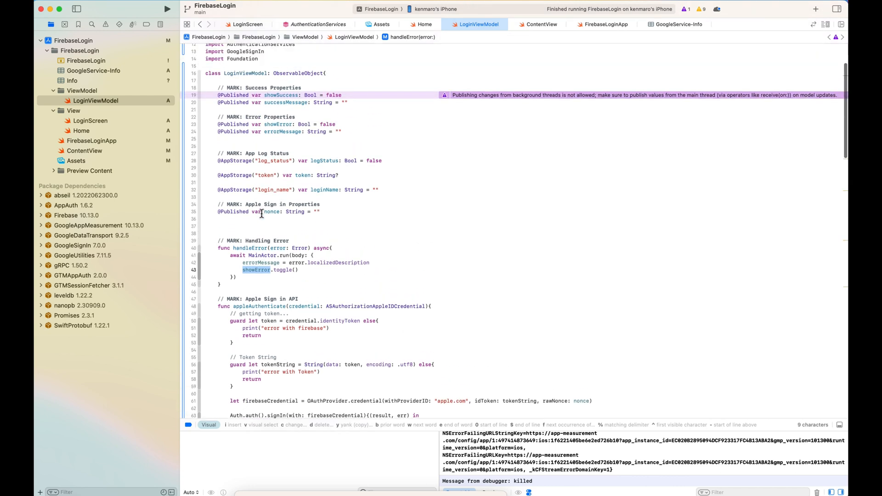
scroll("down", 3)
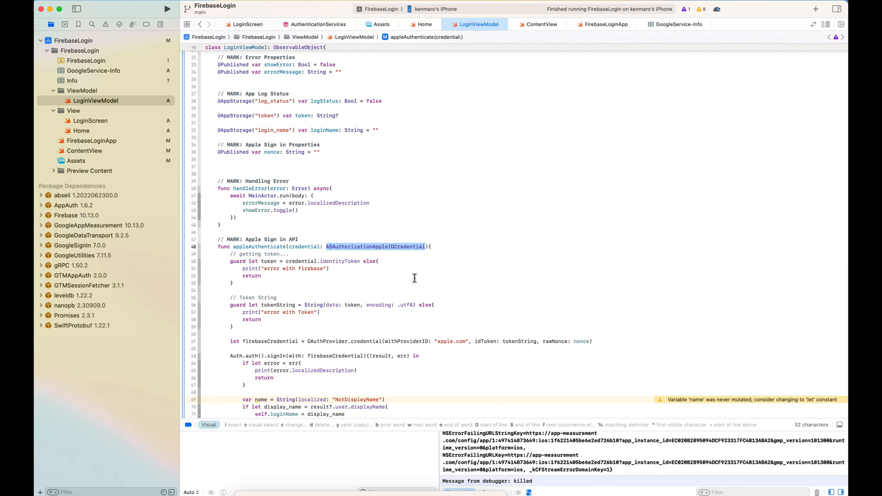
- Review appleAuthenticate and search LoginViewModel for 'nonce', finding seven matches
scroll("up", 3)
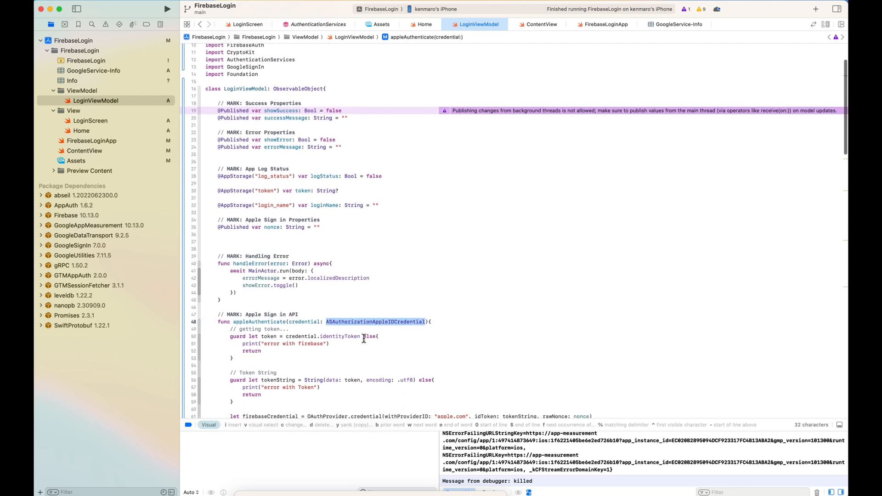
scroll("down", 3)
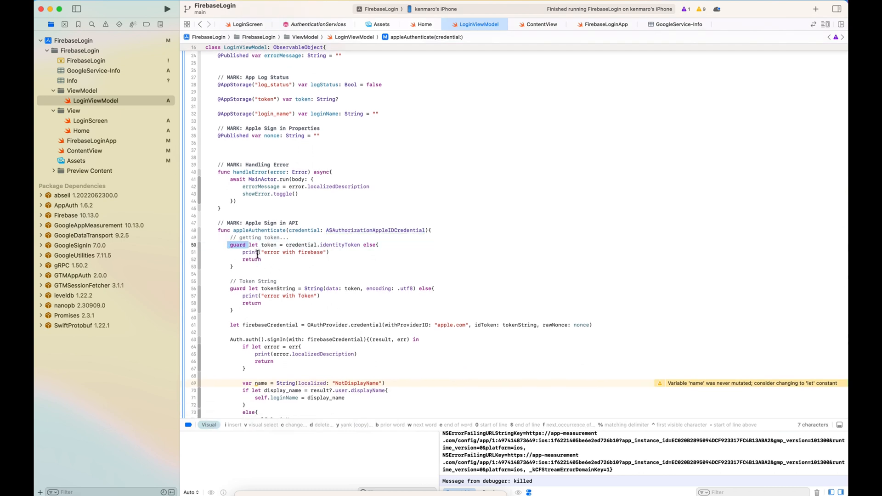
key("Escape")
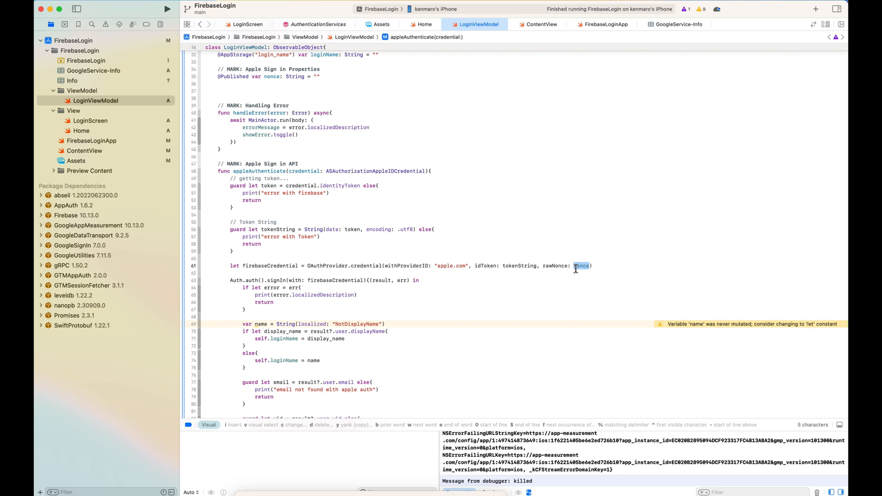
mouse_move(582, 265)
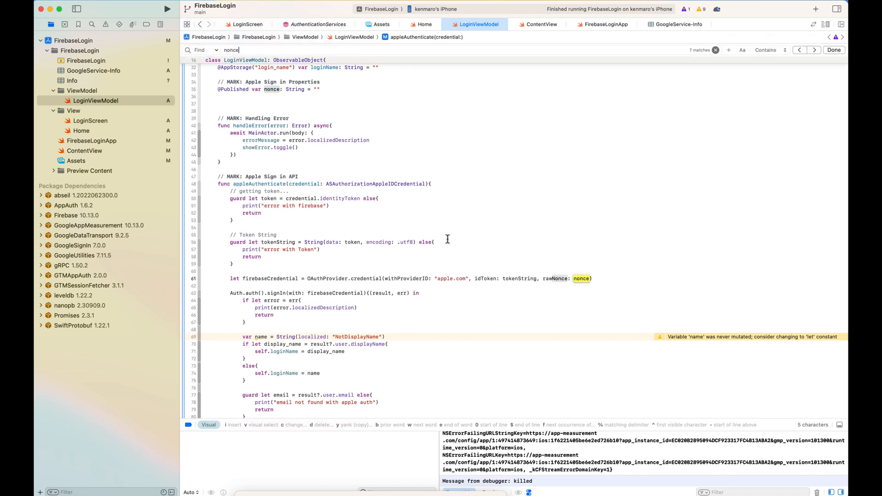
scroll("down", 3)
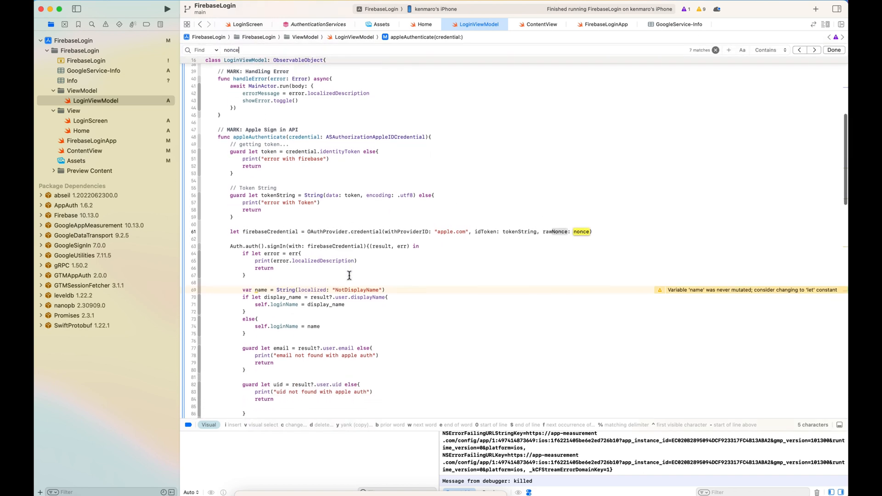
scroll("down", 3)
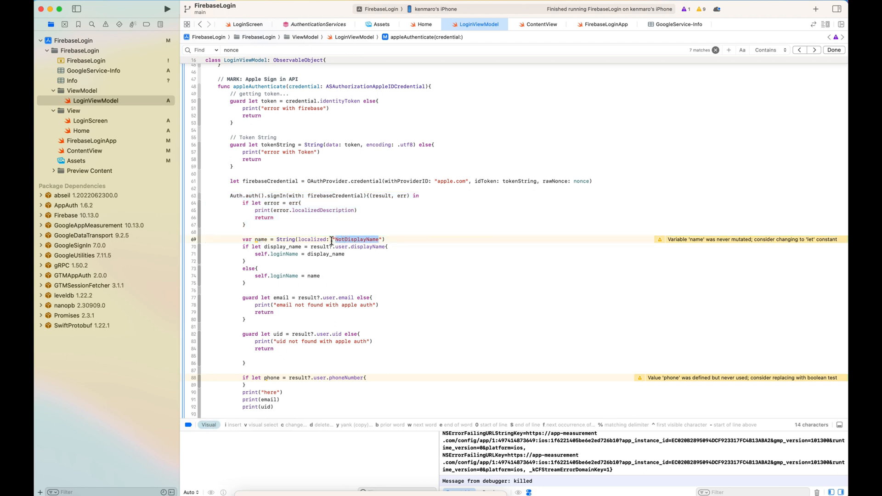
- Replace the NotDisplayName default for name with "Unknown"
key("Escape")
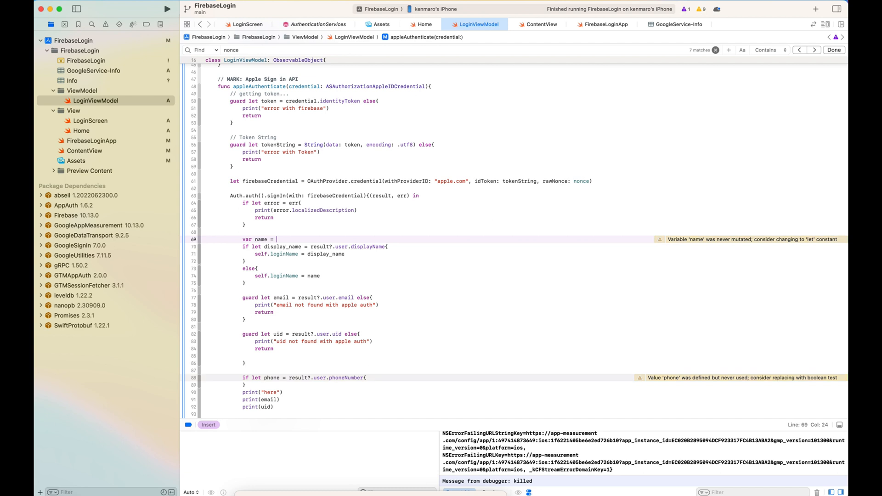
type("\"Unknow\"")
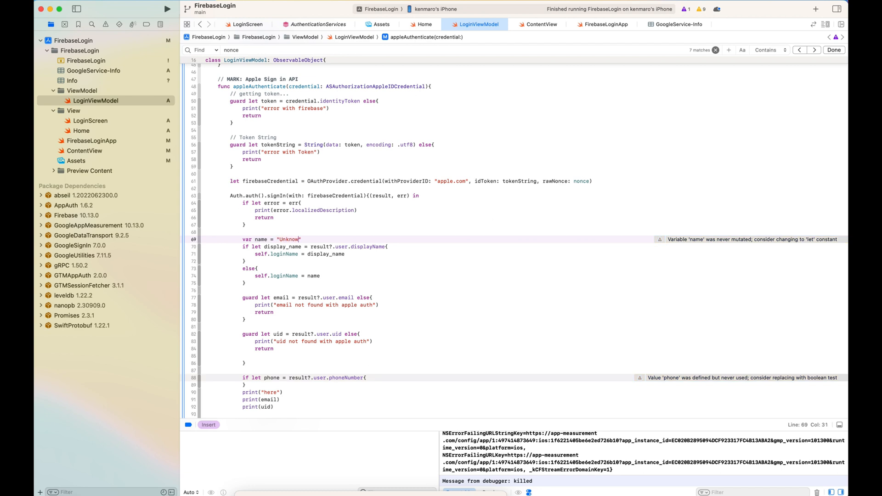
left_click(314, 246)
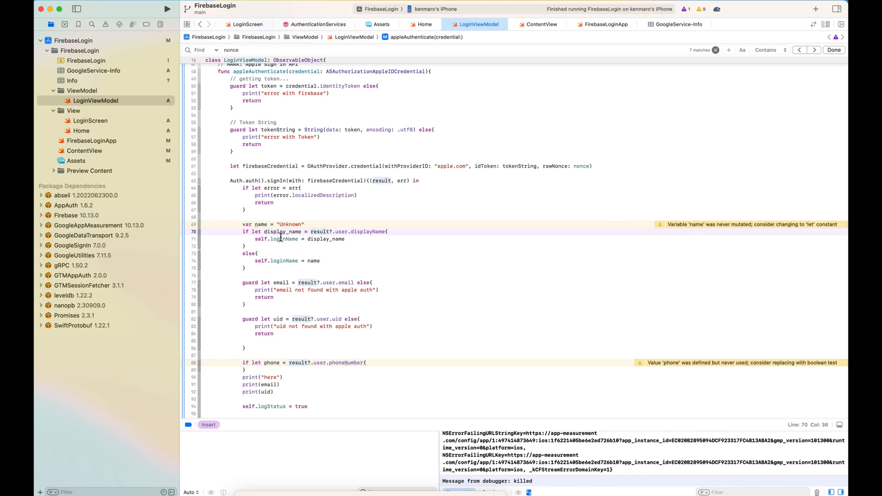
- Review the display_name, phone number and self.logStatus = true lines, then return to ContentView
double_click(283, 231)
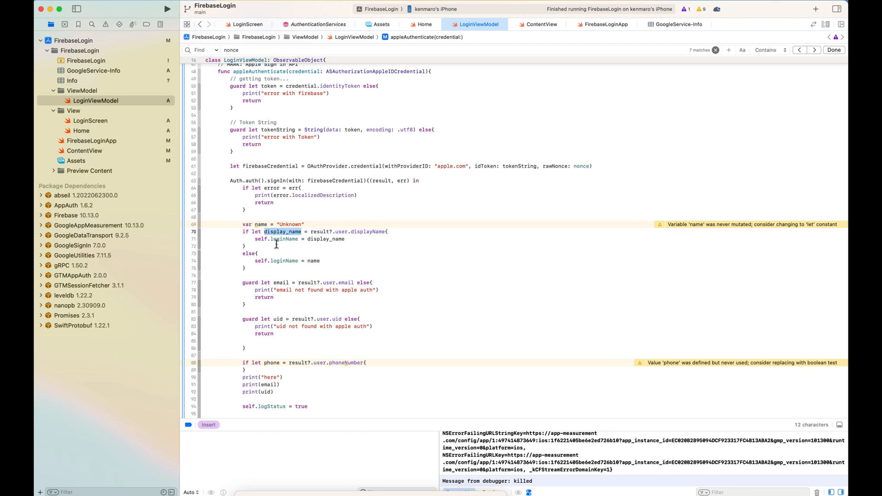
left_click(289, 261)
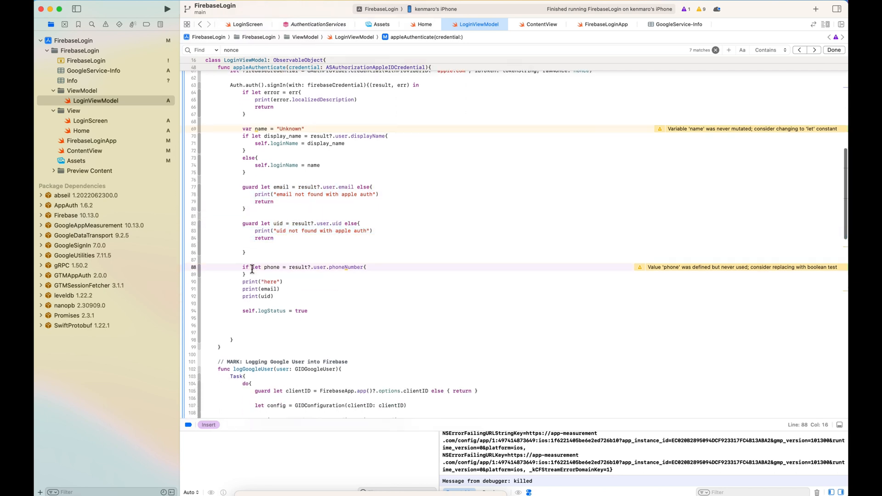
left_click(248, 310)
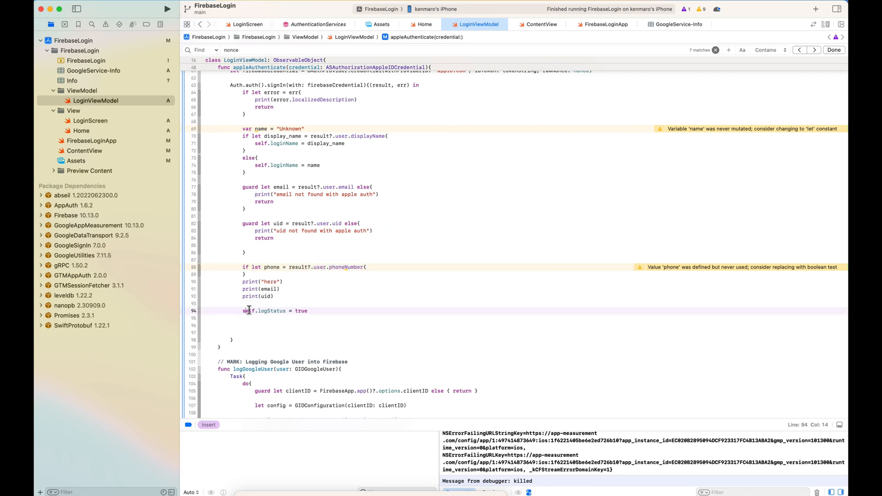
double_click(263, 310)
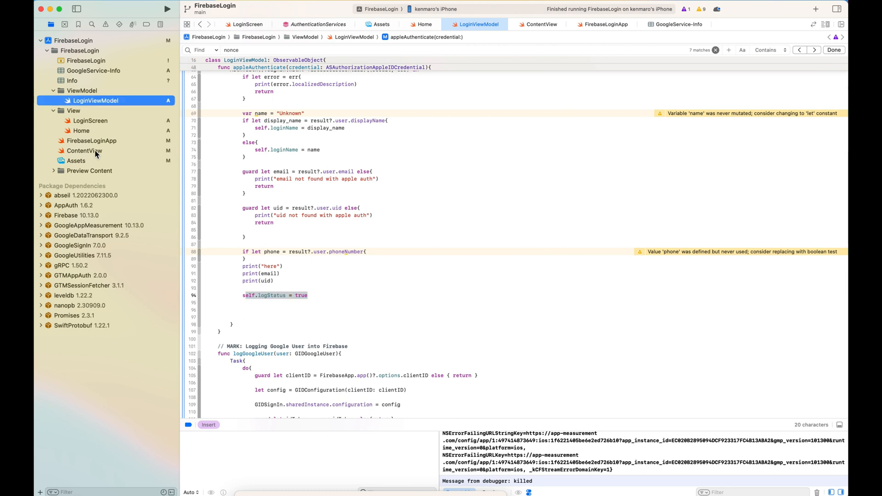
left_click(85, 150)
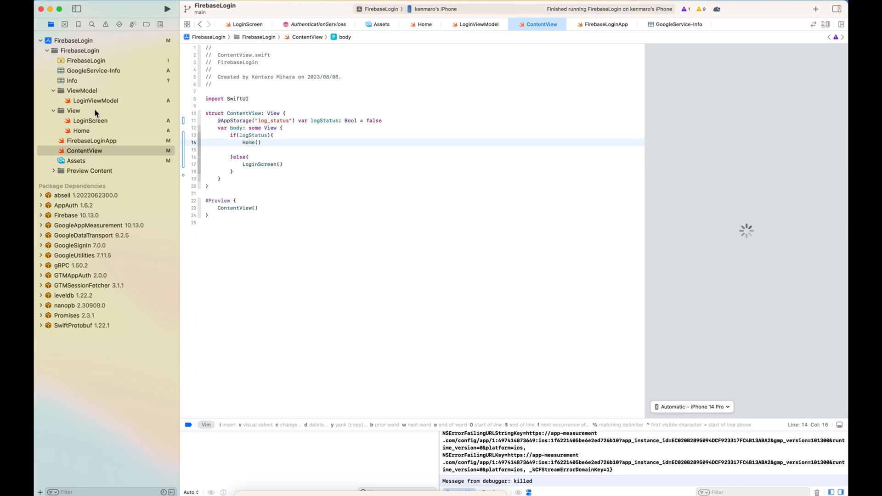
left_click(96, 100)
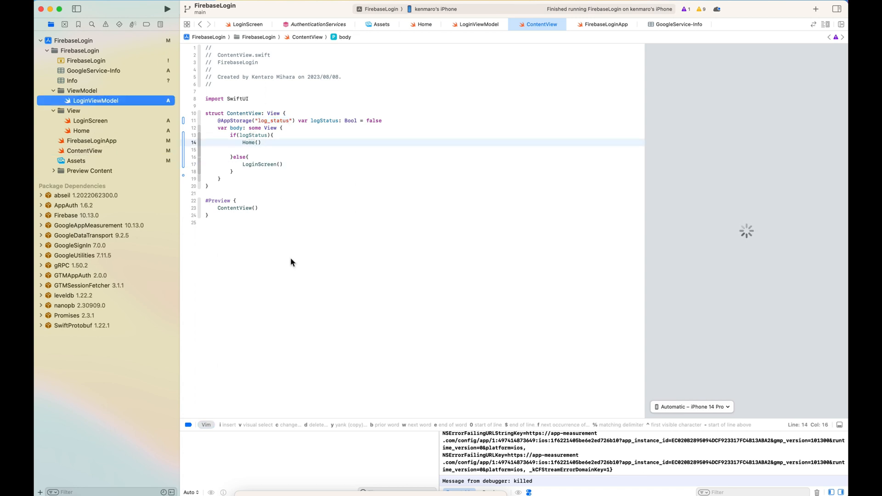
left_click(477, 25)
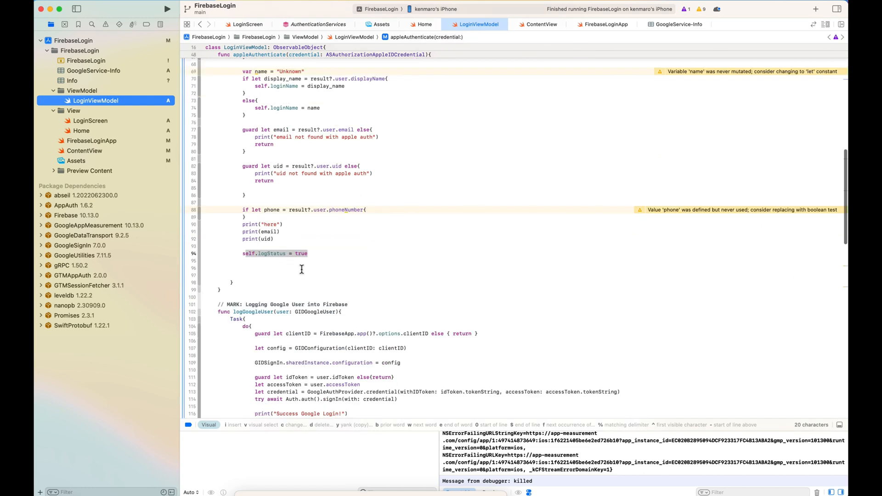
- Scroll through logGoogleUser's configuration, signIn and MainActor block down to the Extensions section
scroll("down", 3)
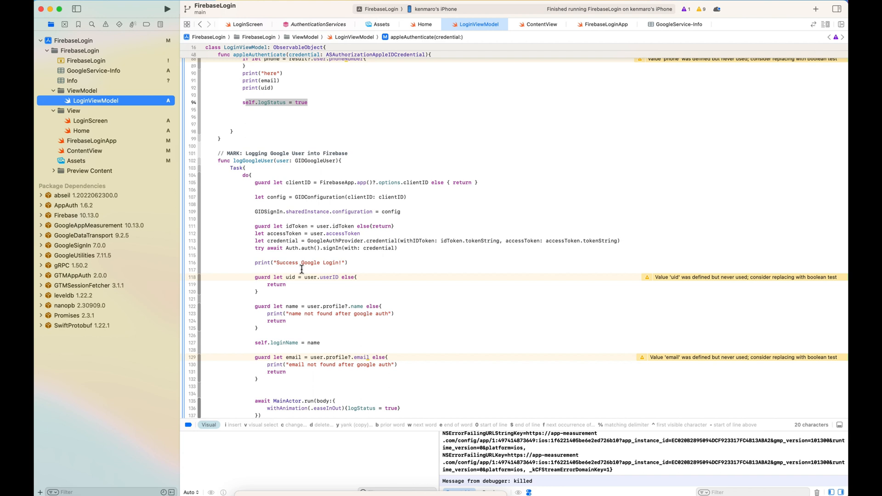
mouse_move(306, 220)
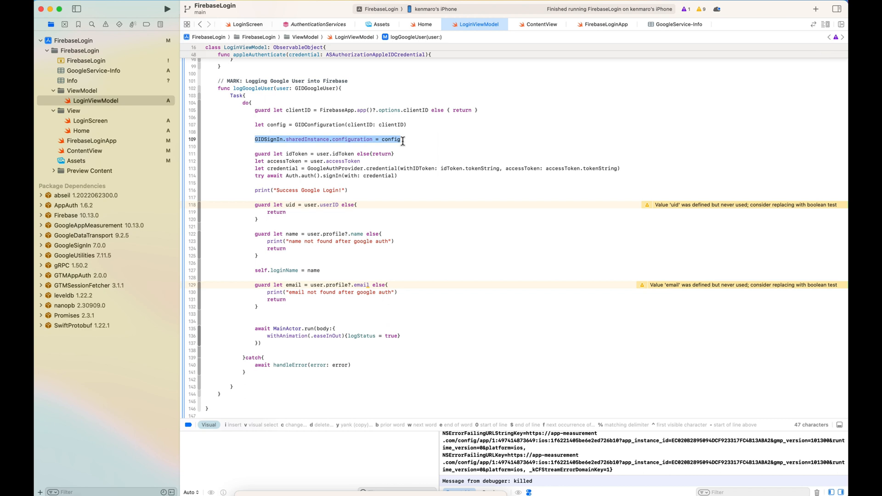
mouse_move(306, 159)
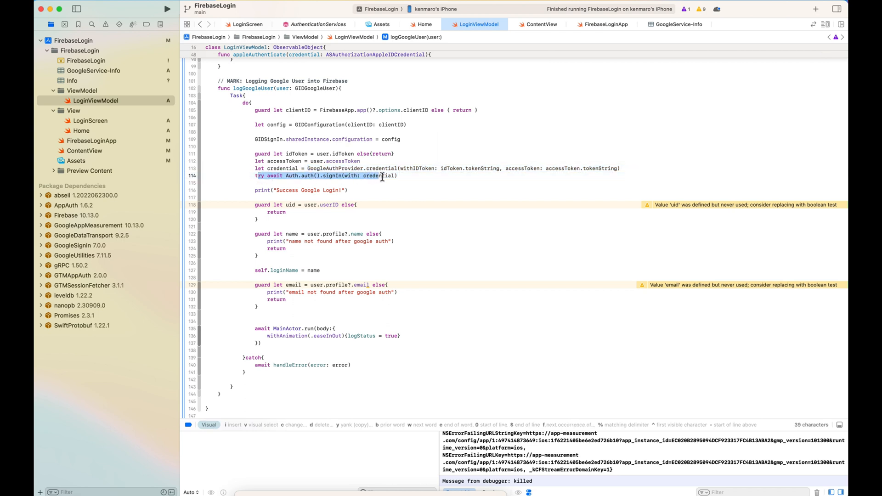
scroll("down", 3)
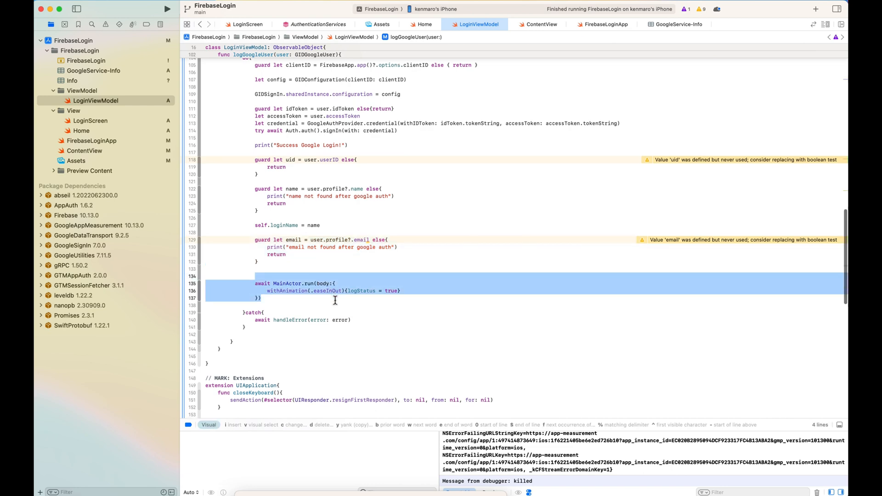
scroll("down", 3)
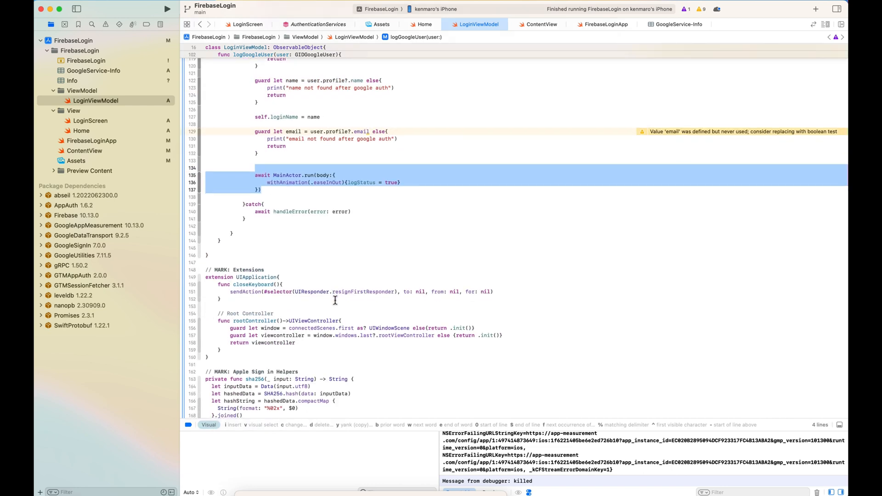
scroll("down", 3)
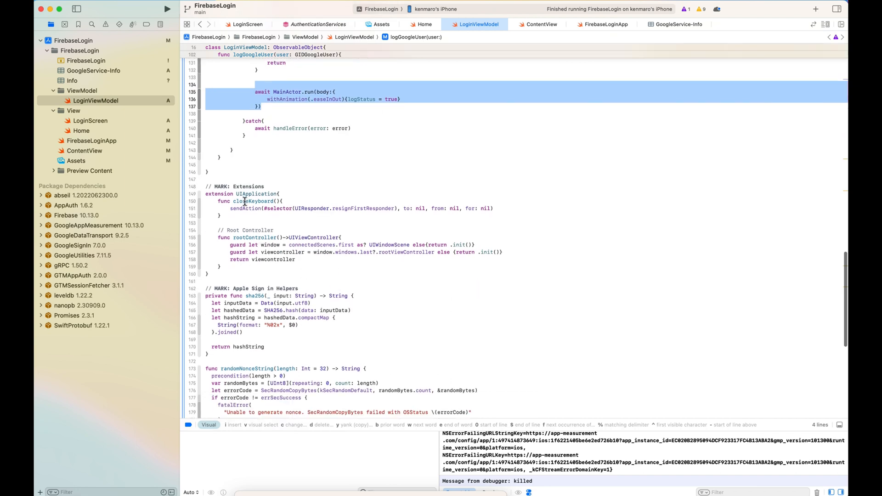
scroll("up", 3)
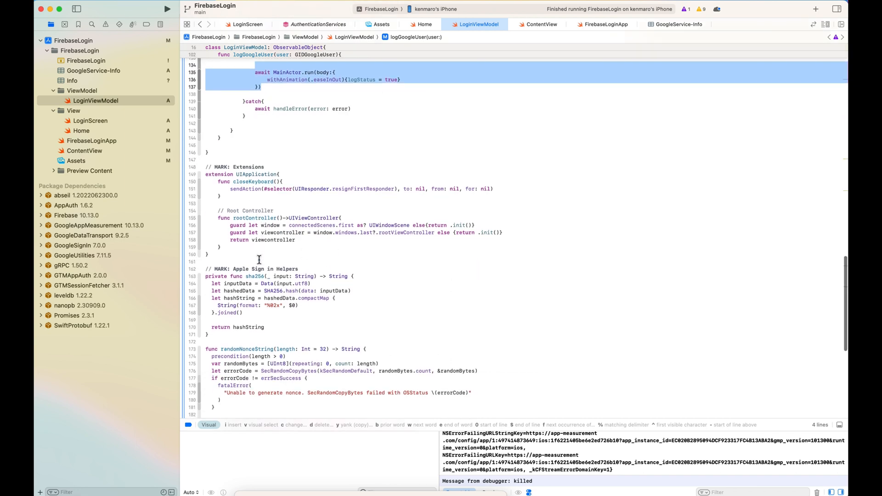
- Search LoginViewModel for 'sha256', then 'randomNonceString', landing on the Apple sign-in helpers
left_click(259, 276)
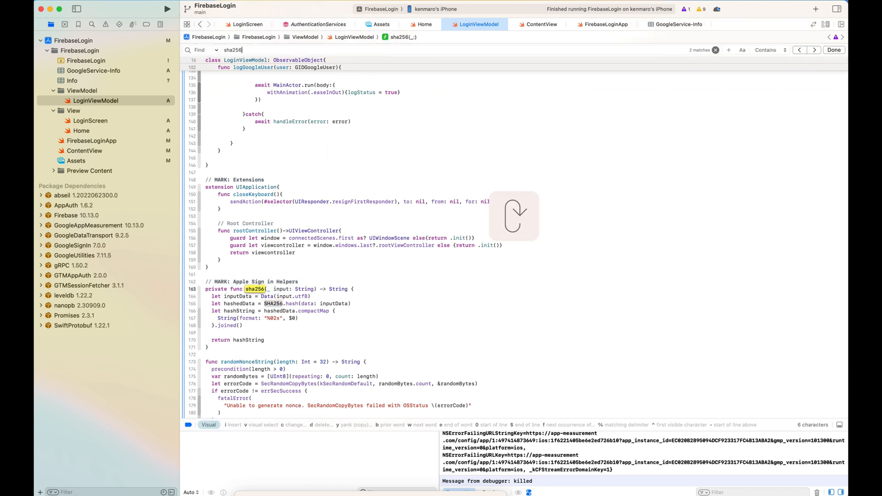
scroll("down", 3)
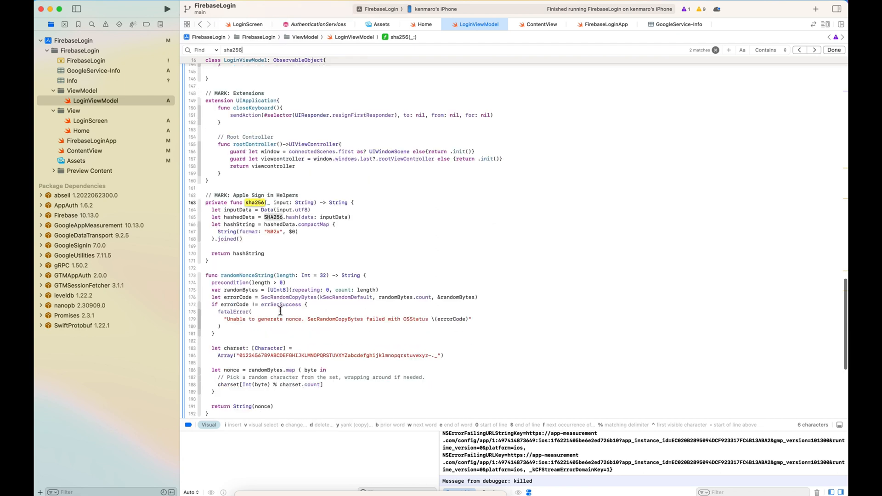
scroll("up", 3)
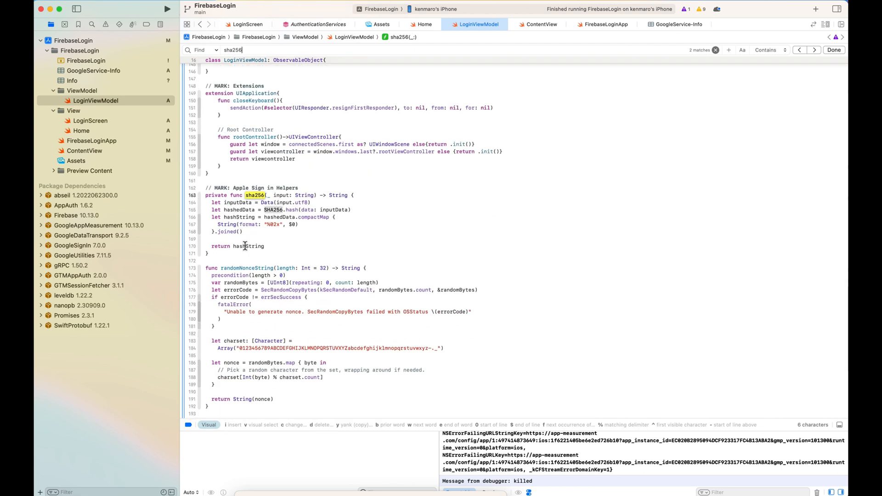
mouse_move(257, 283)
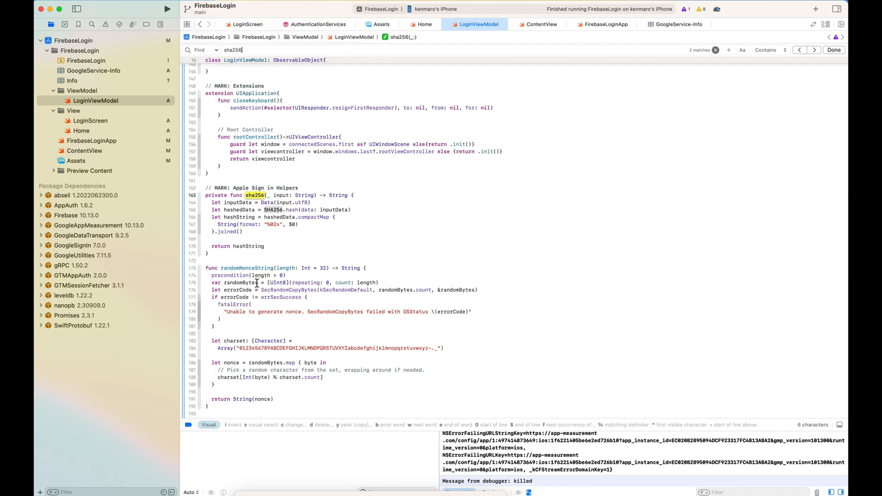
scroll("up", 3)
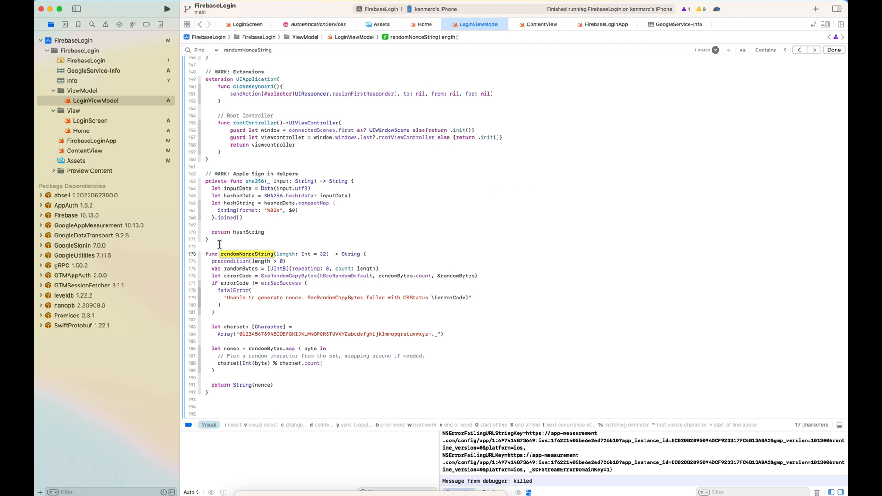
mouse_move(245, 285)
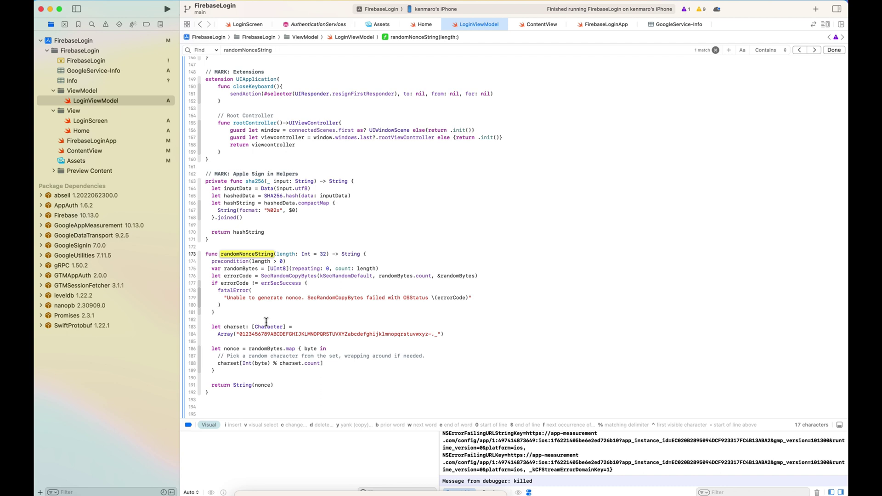
- Open LoginScreen and highlight the randomNonceString nonce assignment and requestedScopes
left_click(90, 120)
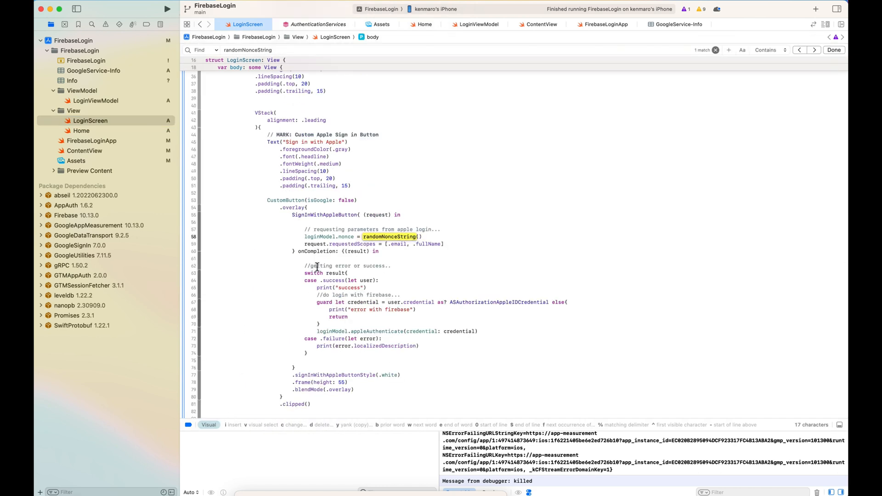
double_click(319, 236)
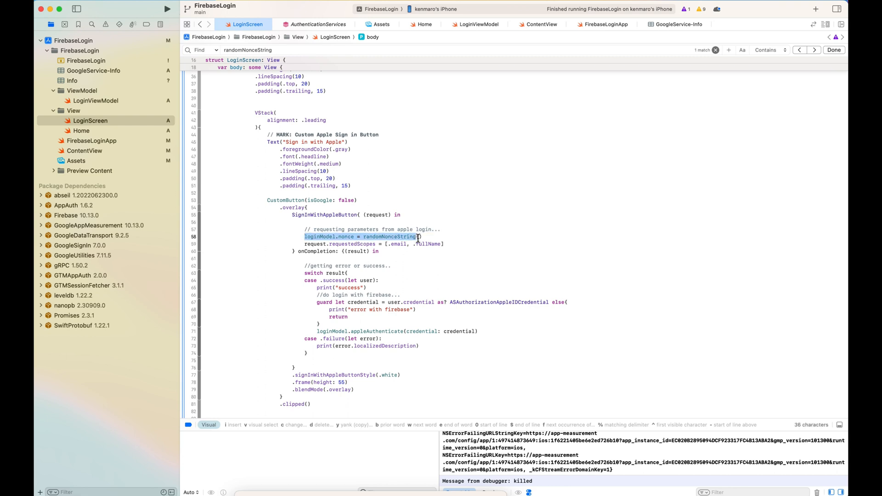
type("(")
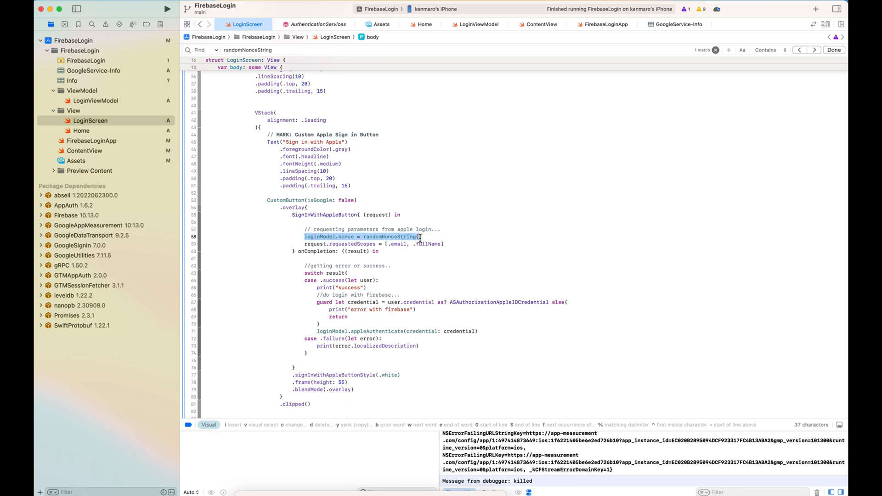
left_click(338, 243)
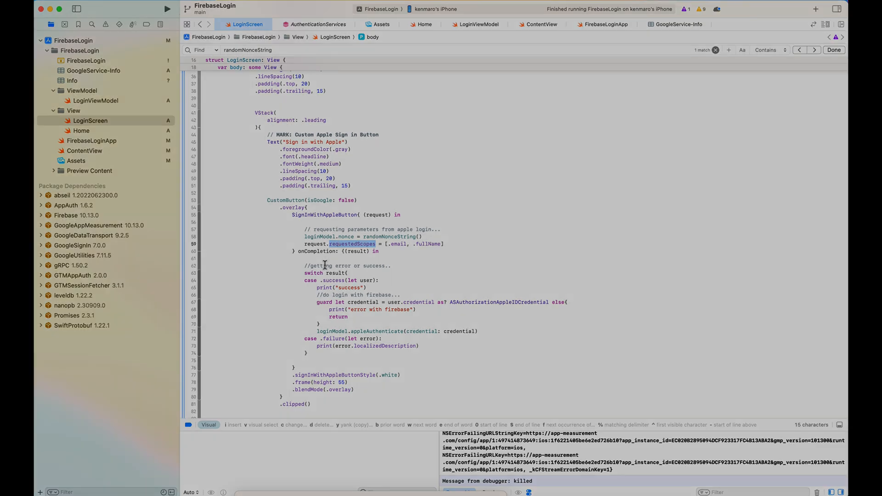
- Scroll down to the GoogleSignInButton code, then switch to the Firebase console
scroll("down", 3)
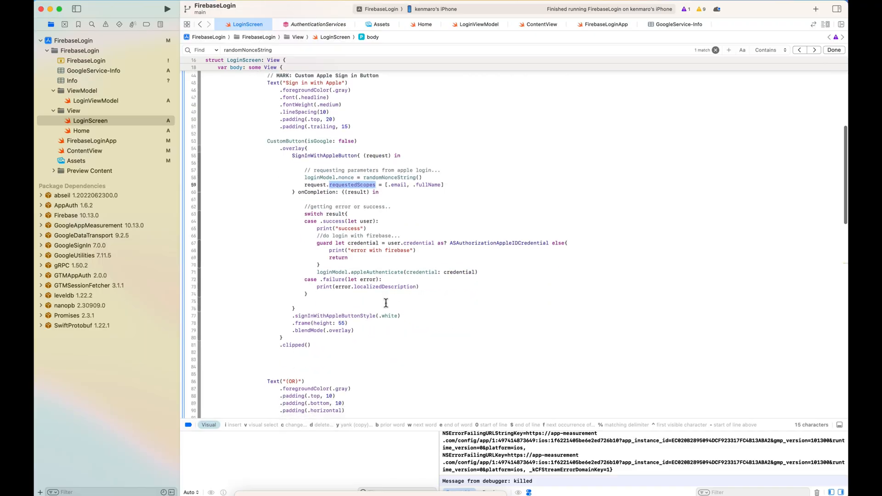
scroll("down", 3)
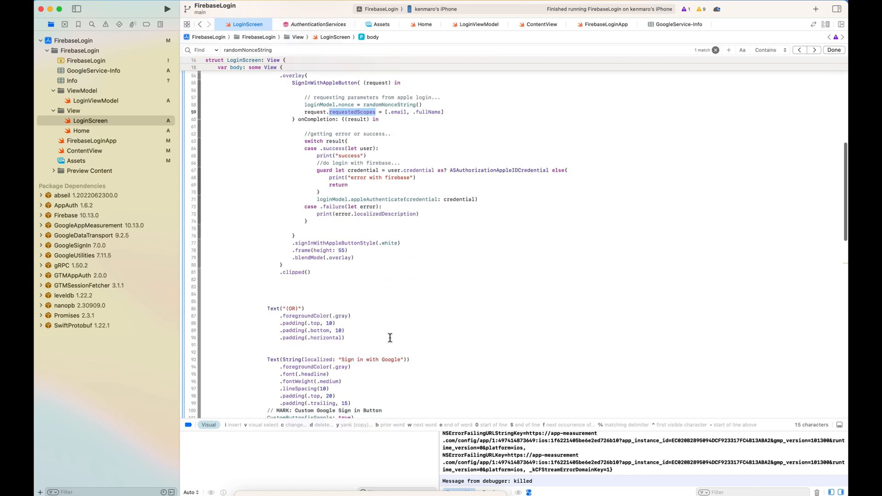
scroll("down", 3)
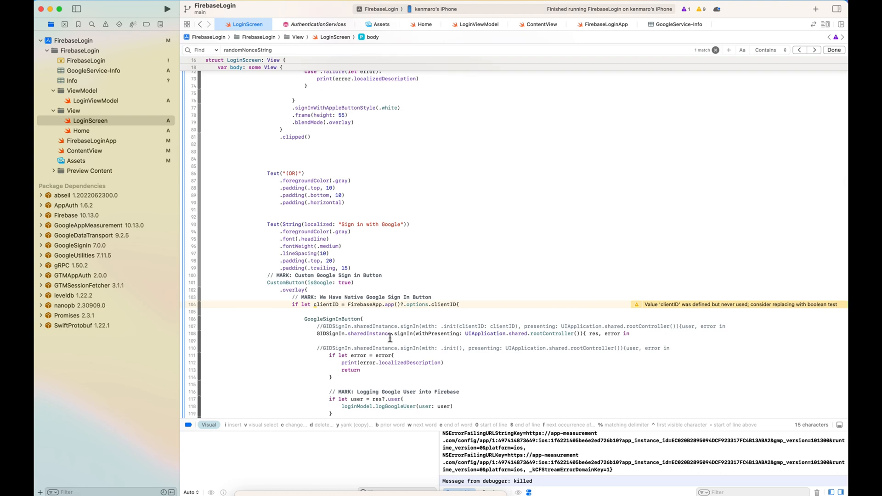
scroll("down", 3)
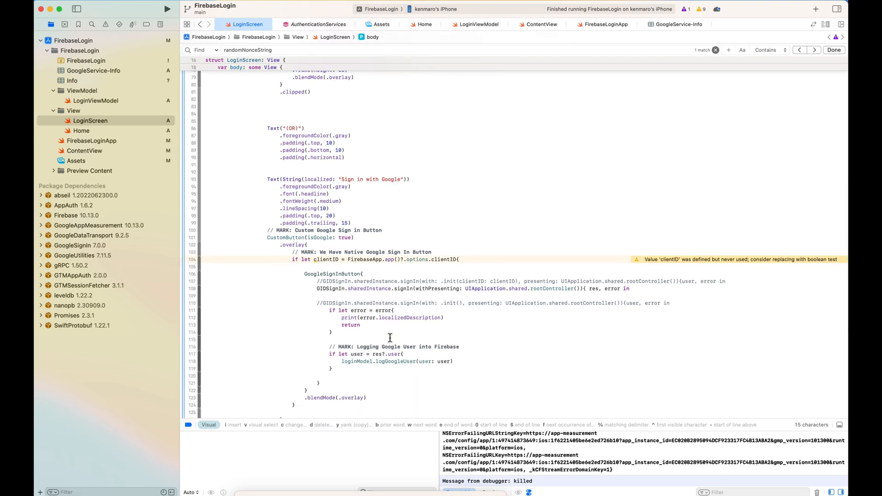
left_click(479, 24)
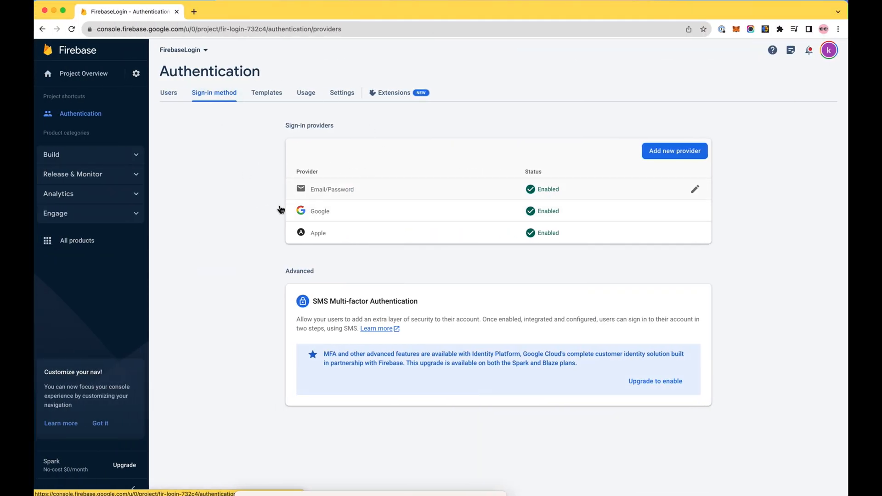
- Open SDK instructions for the kenmaro.FirebaseLogin app and advance past Download config file
left_click(135, 74)
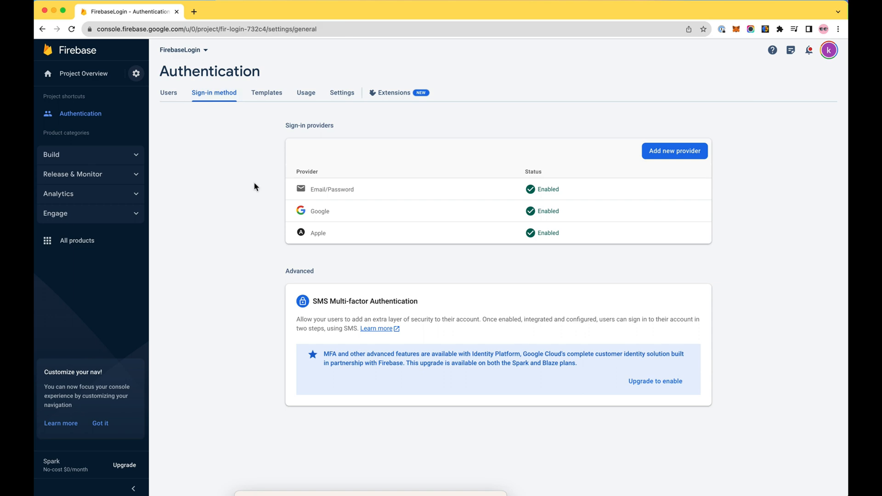
left_click(136, 73)
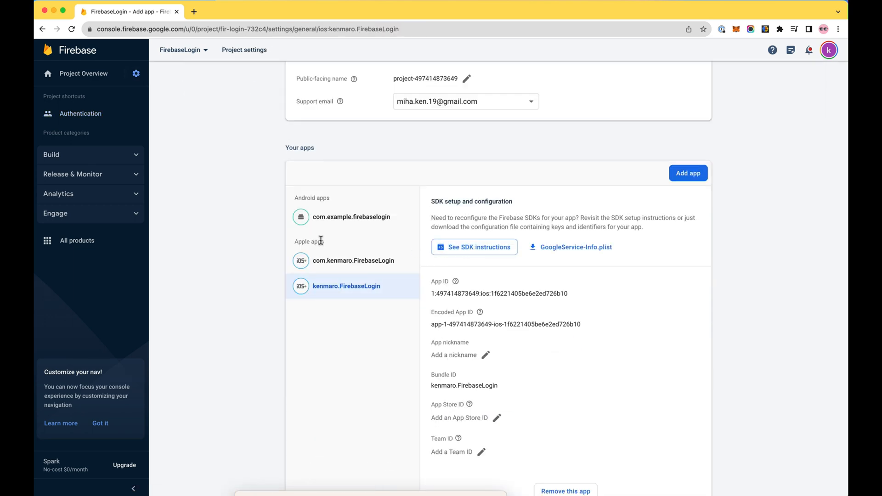
left_click(473, 248)
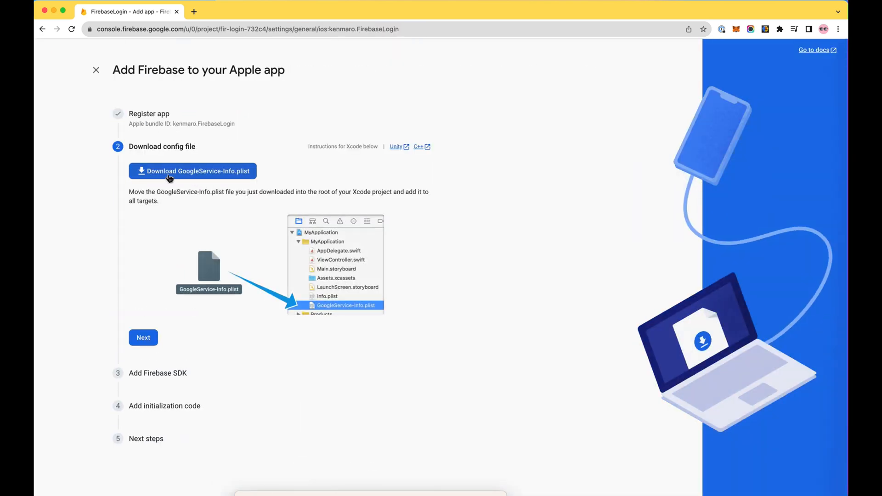
left_click(143, 337)
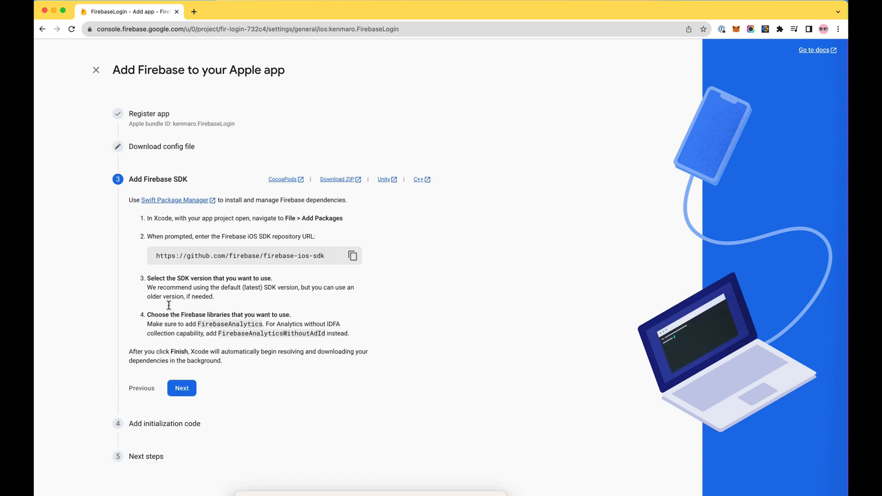
mouse_move(234, 270)
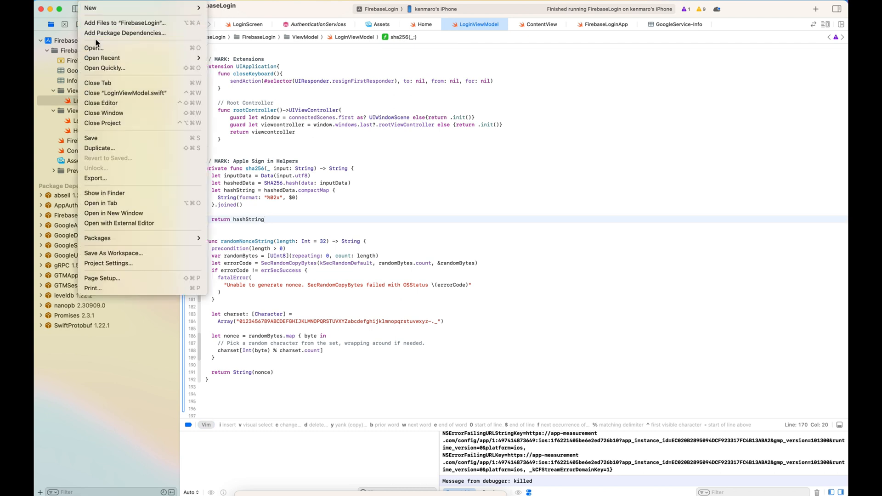
- Search package dependencies for 'fireb' and select firebase-ios-sdk 10.13.0
left_click(427, 107)
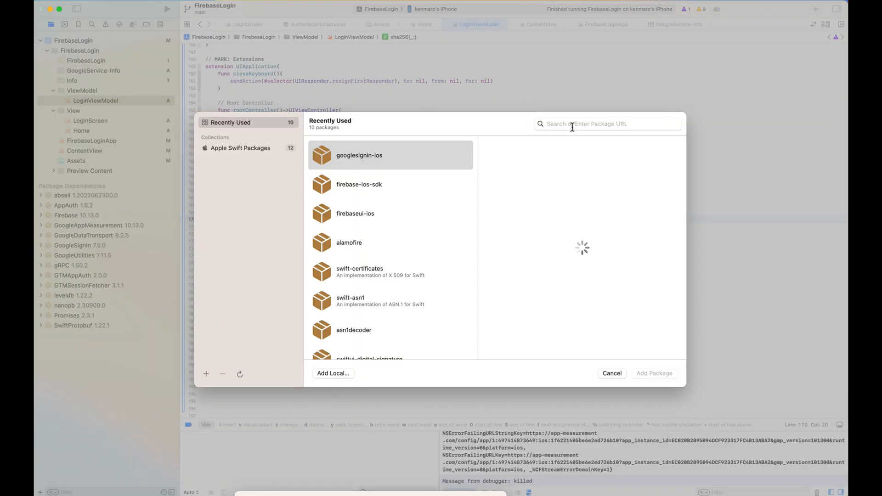
type("firebase")
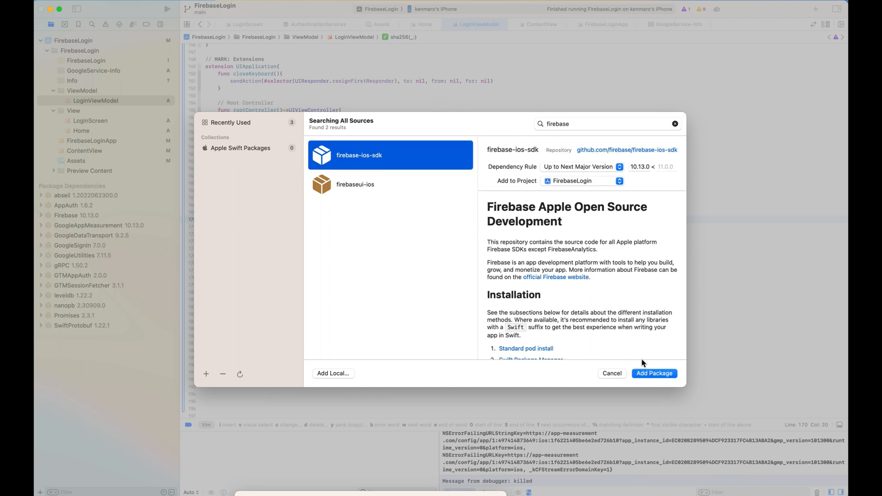
mouse_move(377, 342)
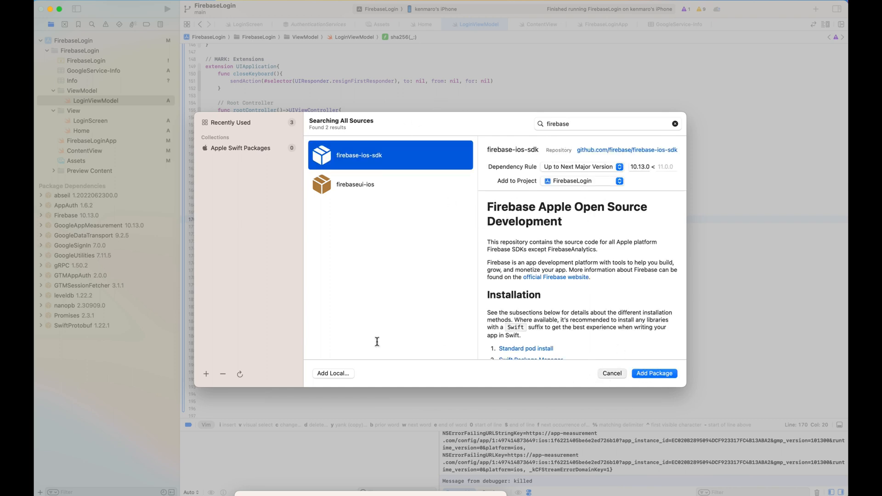
left_click(612, 373)
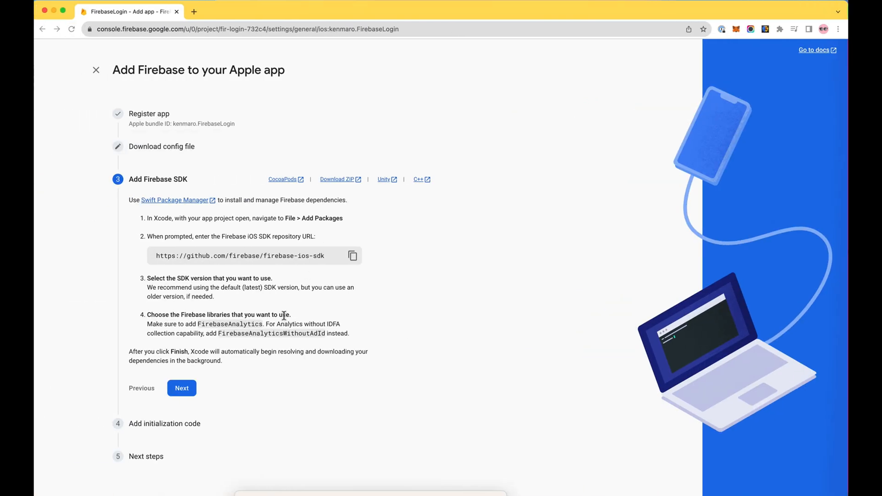
mouse_move(211, 383)
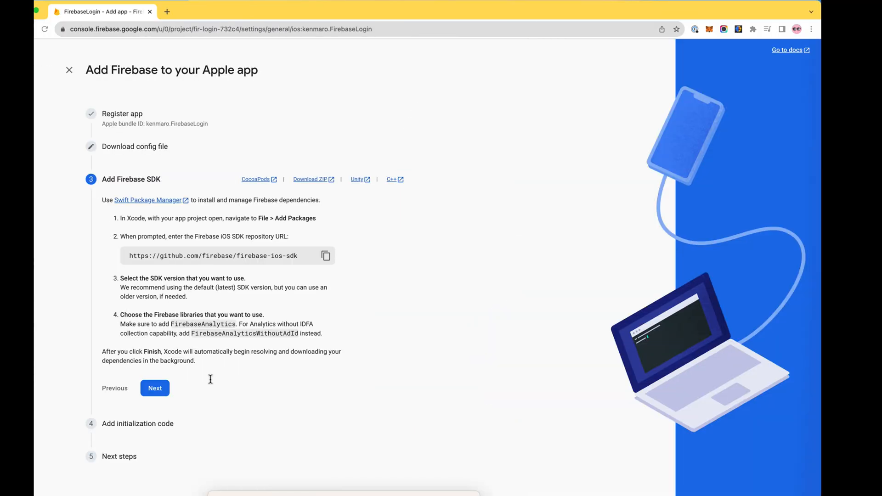
- Advance to Add initialization code and review the SwiftUI FirebaseApp.configure() snippet
left_click(155, 389)
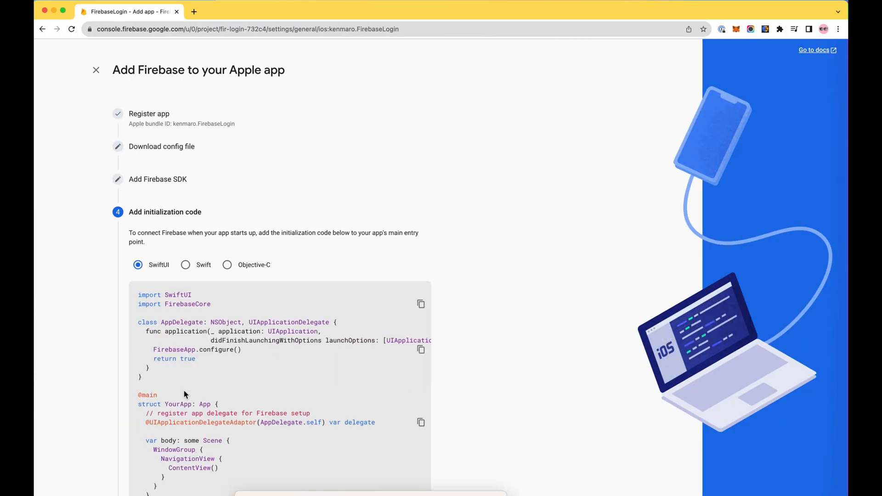
scroll("down", 3)
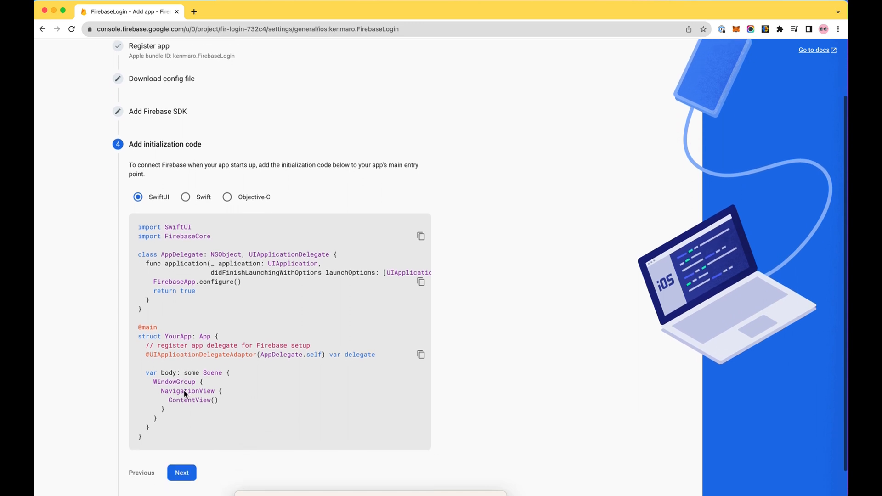
mouse_move(197, 321)
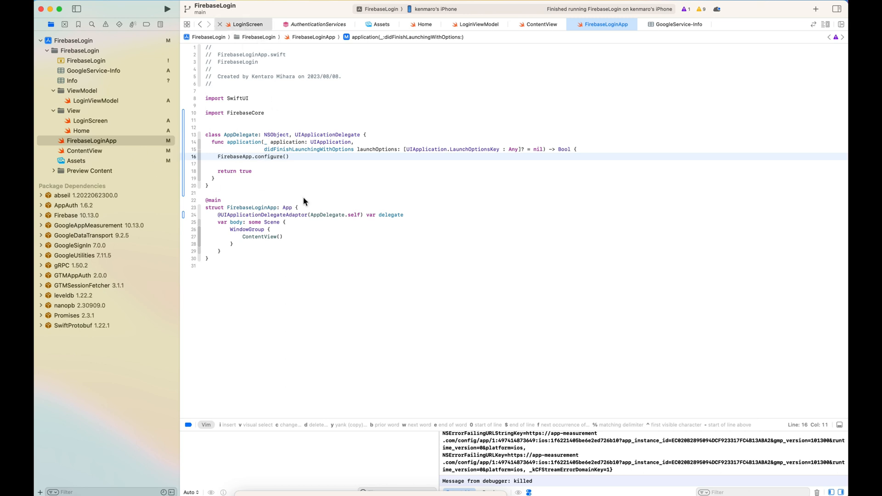
- Find google_logo in LoginScreen's CustomButton and view its image set in Assets
left_click(247, 24)
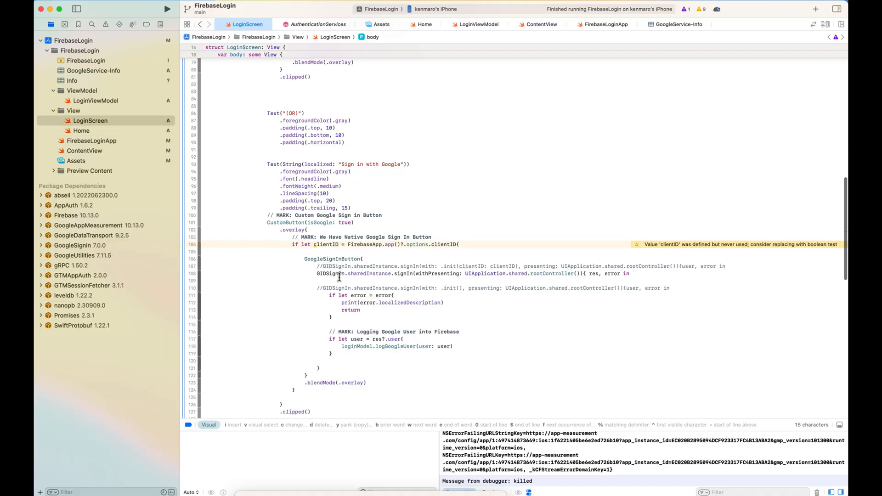
scroll("down", 3)
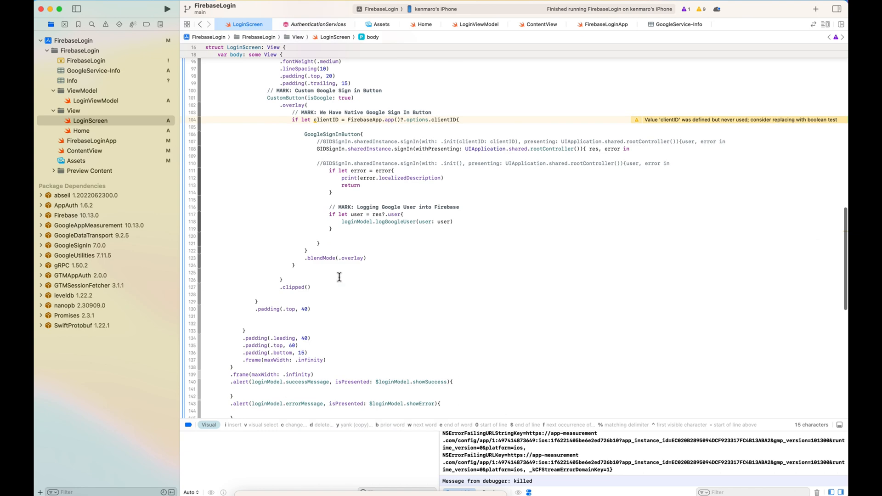
scroll("down", 3)
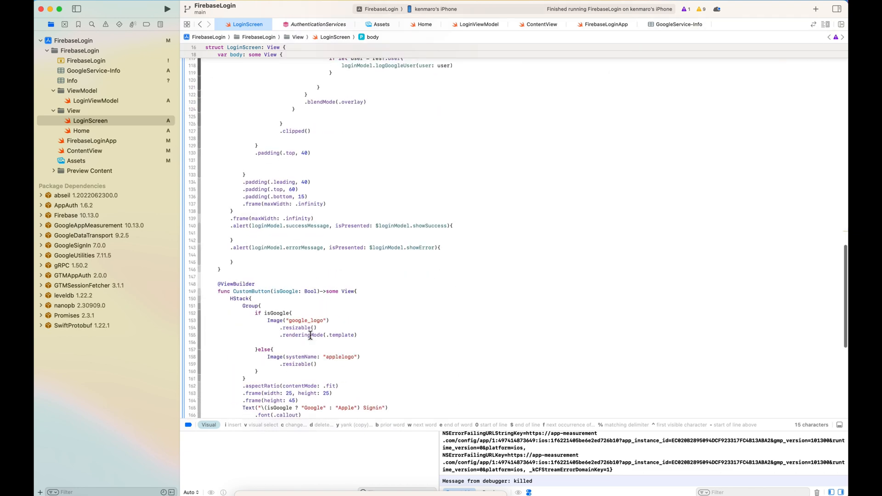
double_click(306, 319)
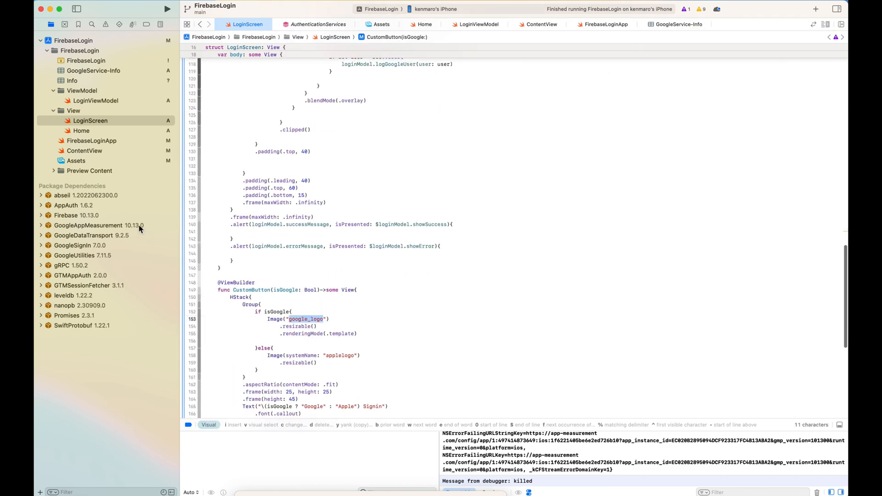
left_click(76, 160)
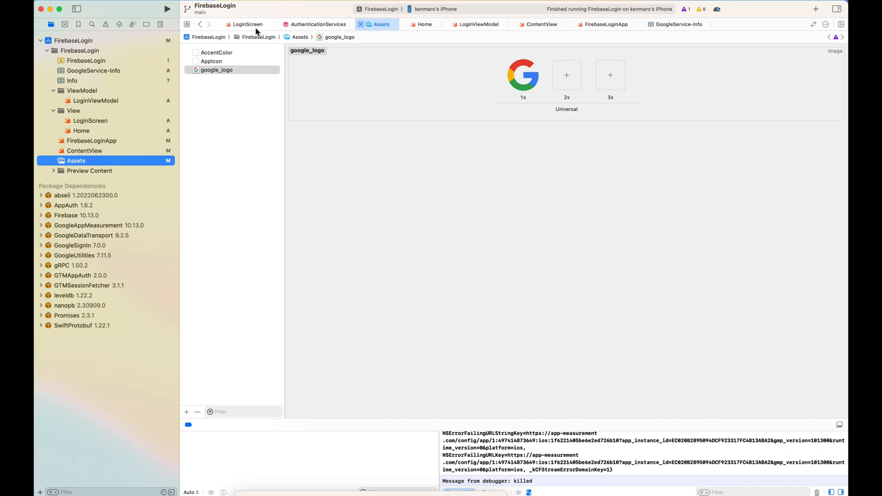
- Review AuthenticationServices, then LoginScreen's CustomButton applelogo image, then ContentView
left_click(315, 25)
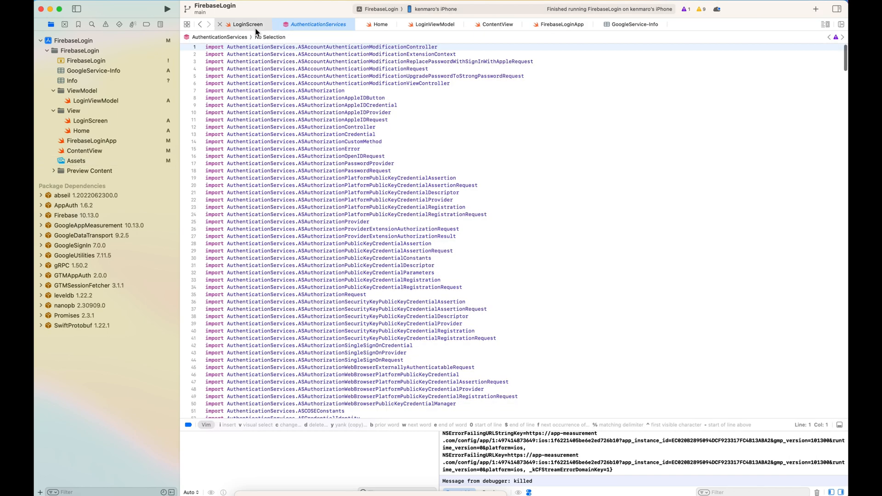
left_click(247, 24)
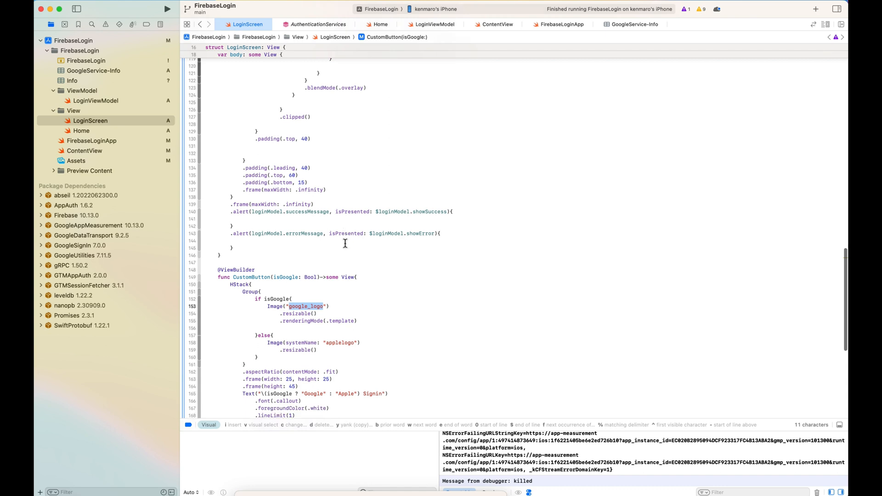
scroll("down", 3)
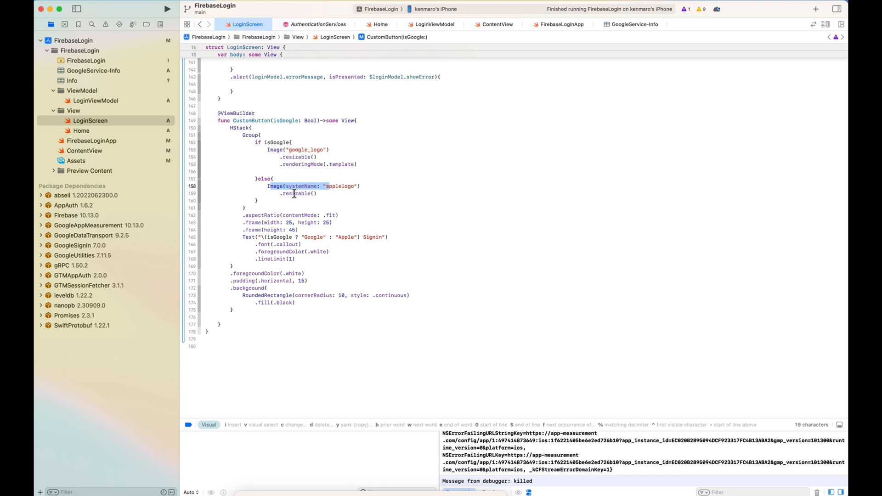
mouse_move(96, 134)
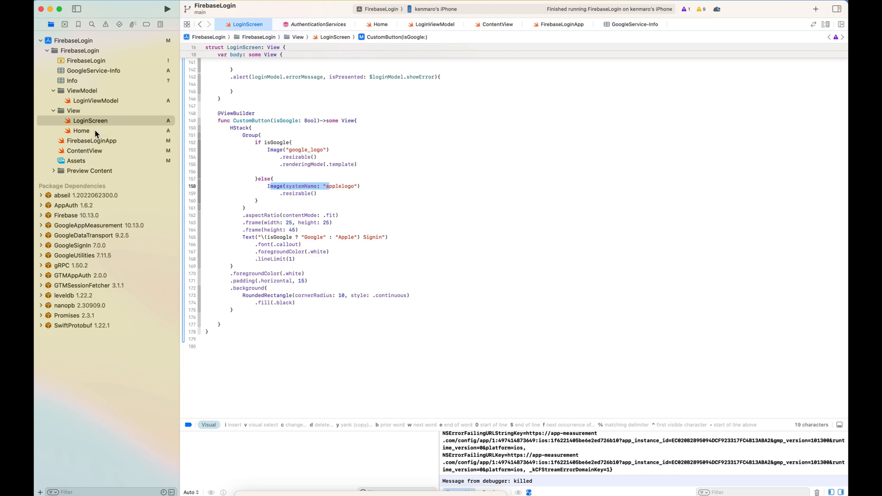
left_click(84, 150)
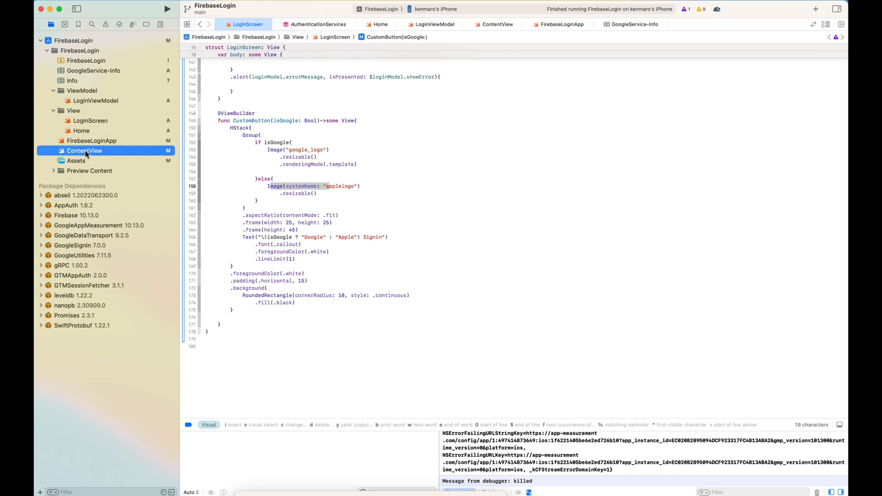
left_click(85, 150)
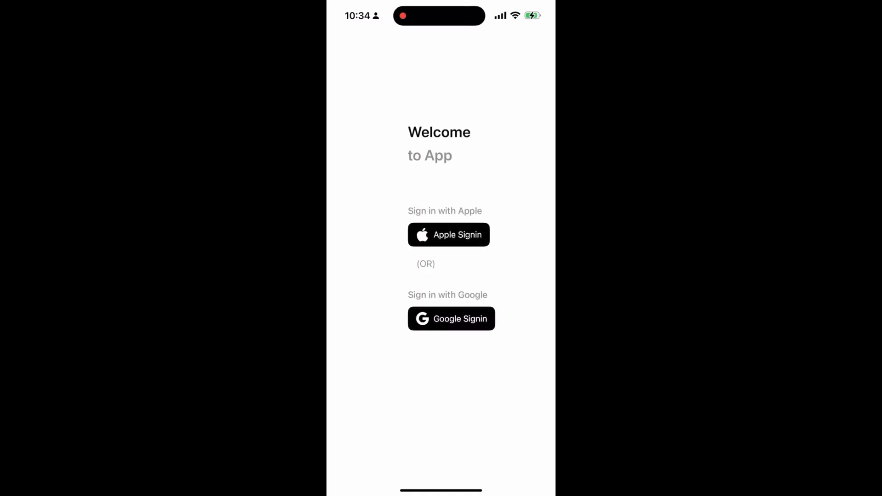
- Start Google sign-in, allow google.com, cancel account selection, then start Apple sign-in
left_click(451, 318)
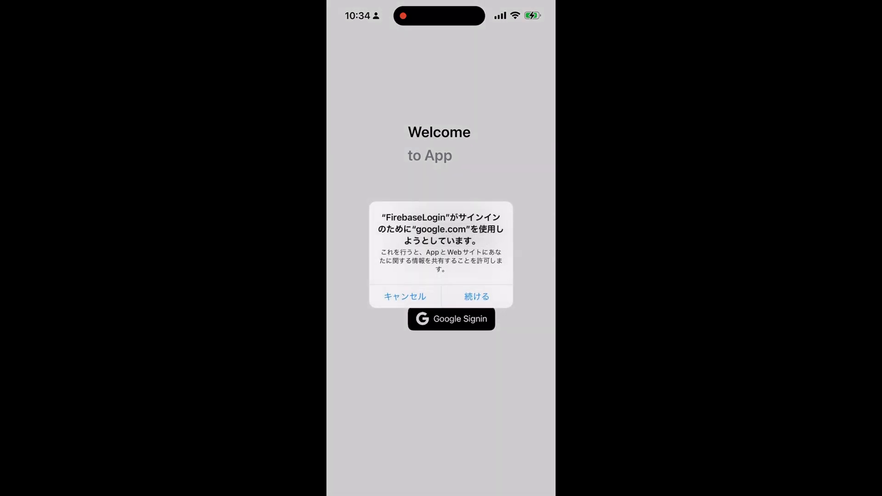
left_click(476, 297)
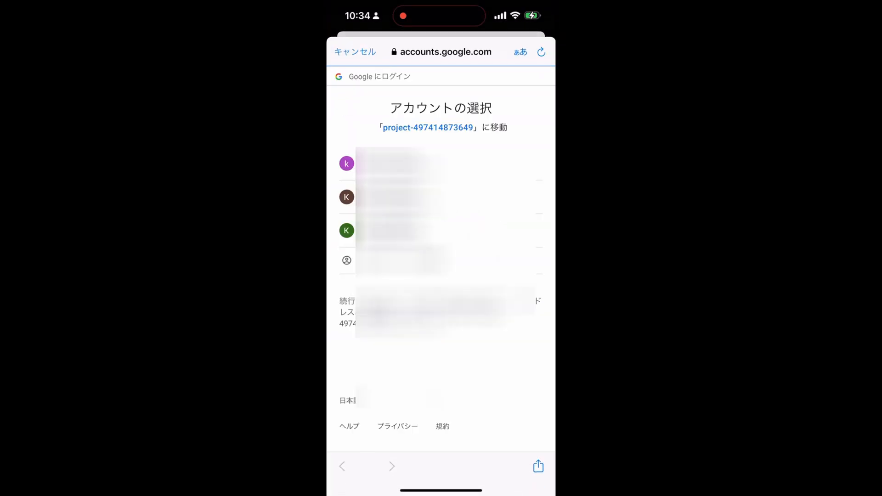
left_click(355, 52)
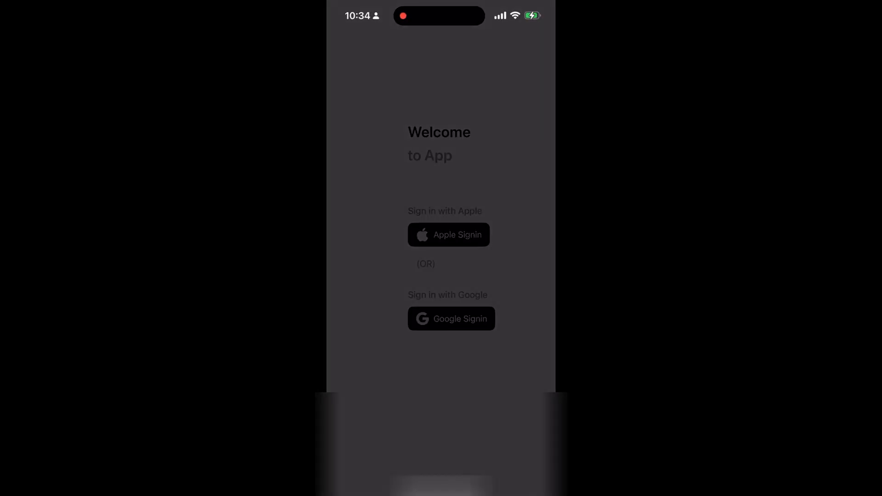
left_click(448, 235)
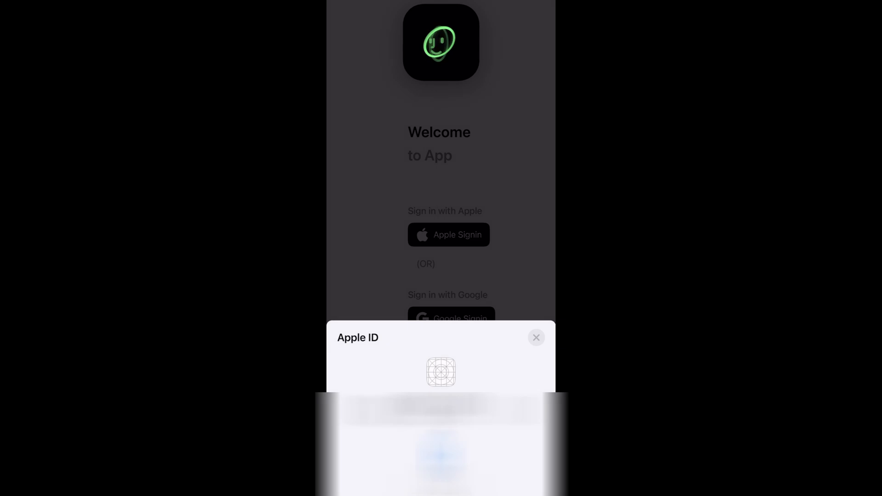